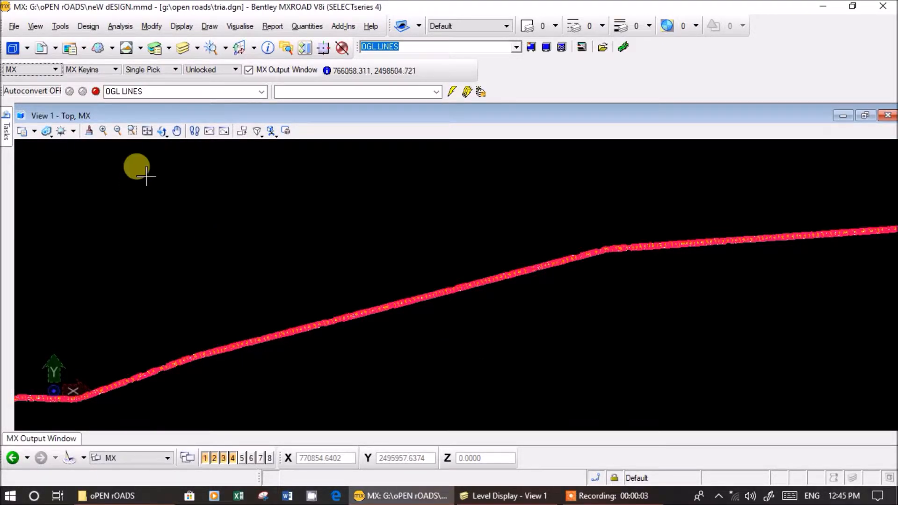
mouse_move(167, 166)
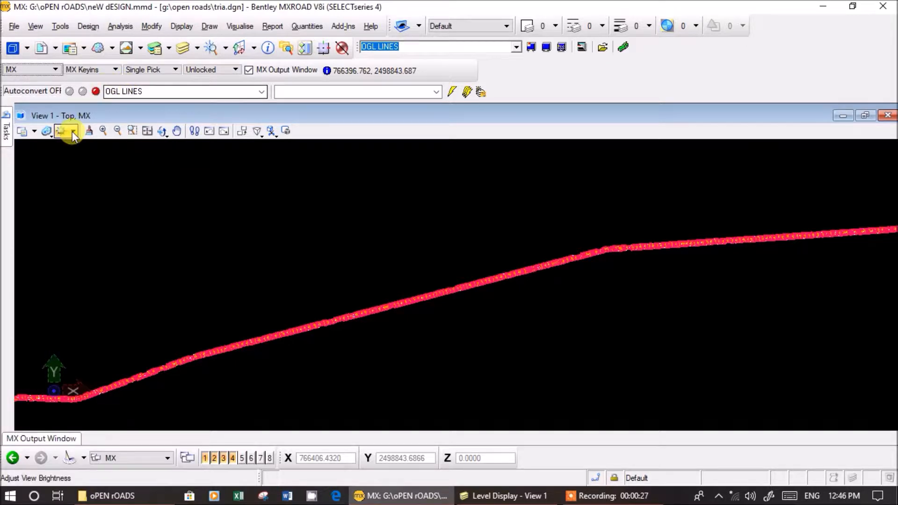
Create a new plan display drawing named graphiocal
left_click(13, 26)
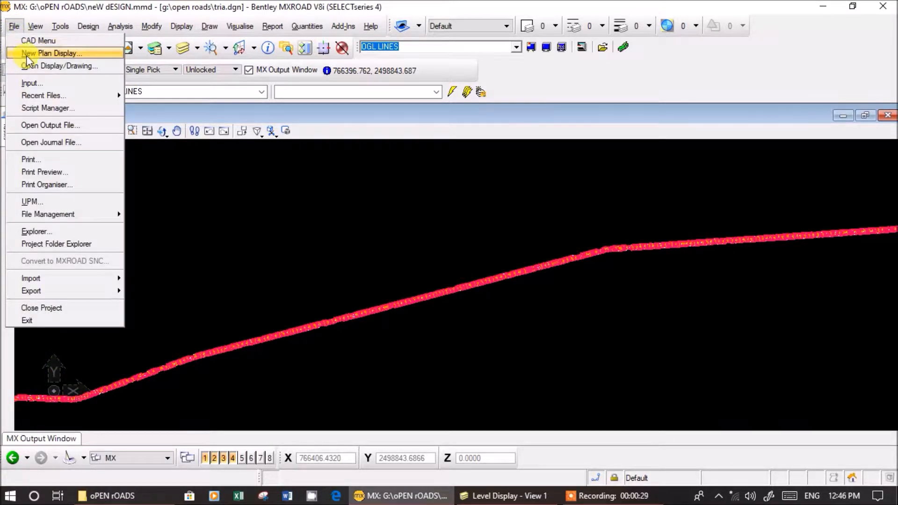
left_click(50, 52)
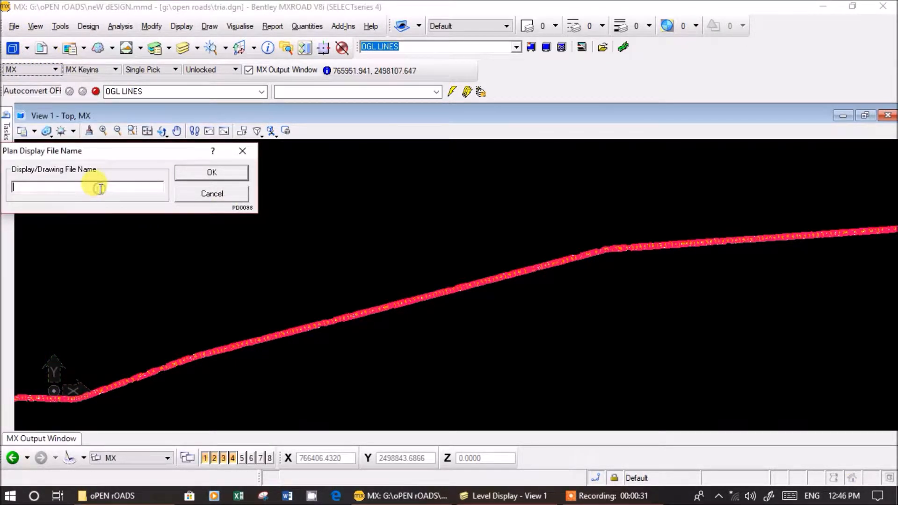
type("graphiocal")
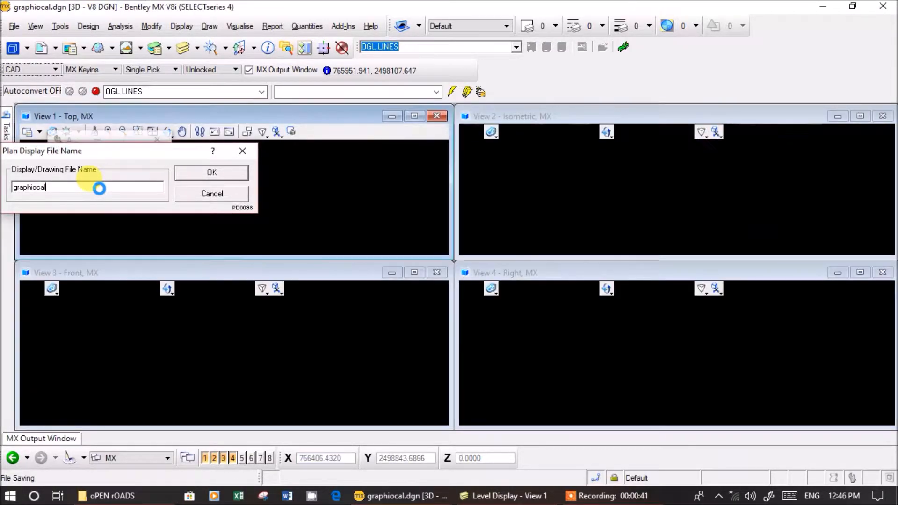
left_click(211, 172)
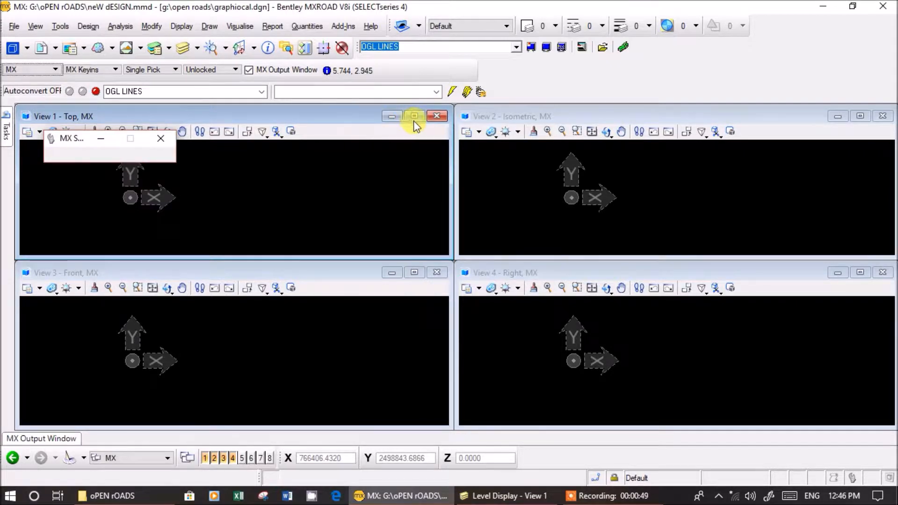
Maximize the empty top view to fill the window
left_click(414, 116)
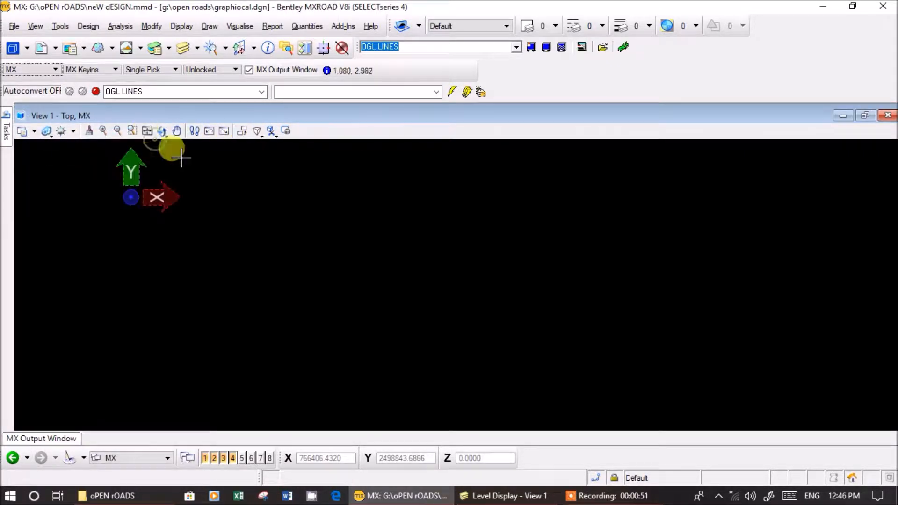
mouse_move(252, 224)
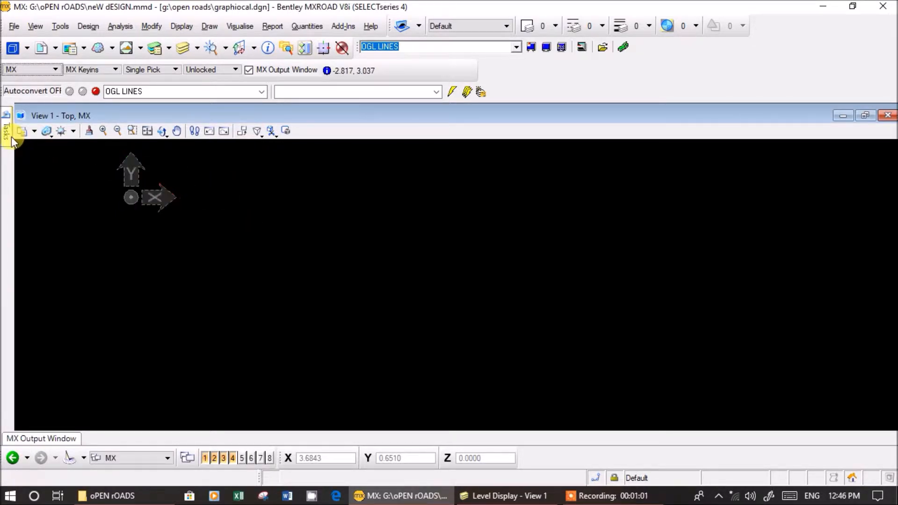
left_click(6, 129)
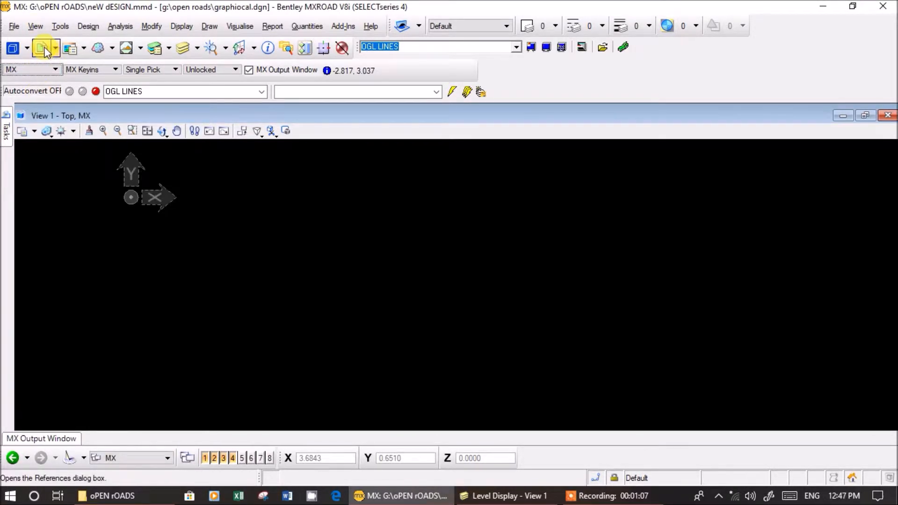
Attach the CH_185+230 to CH_216.230 KM topo DWG as a reference with Meters units
left_click(45, 47)
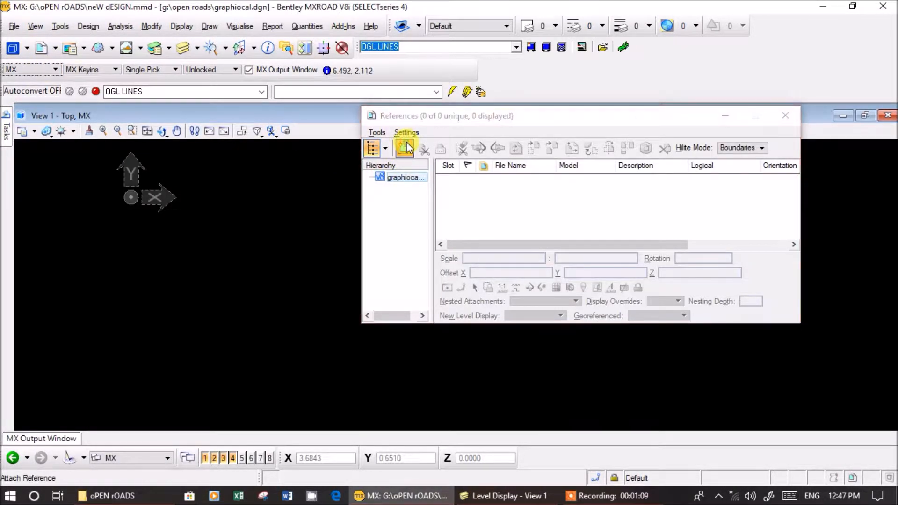
left_click(405, 148)
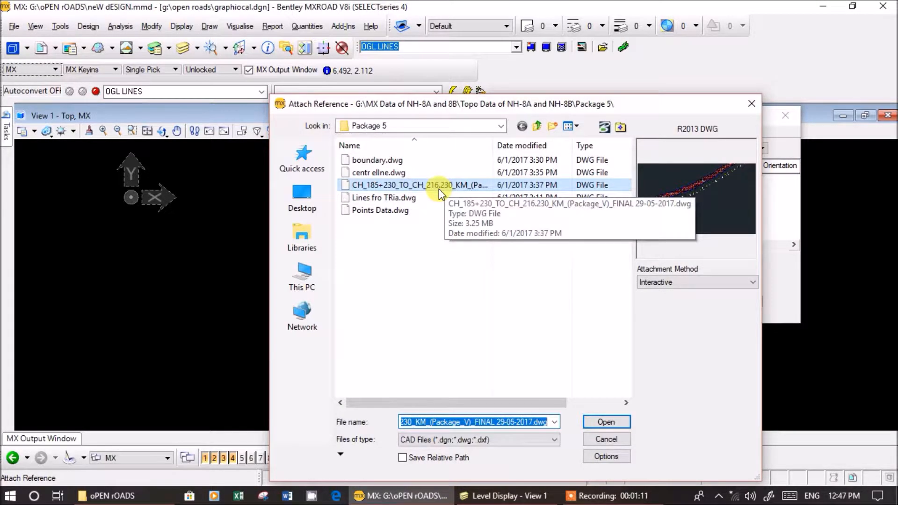
left_click(606, 422)
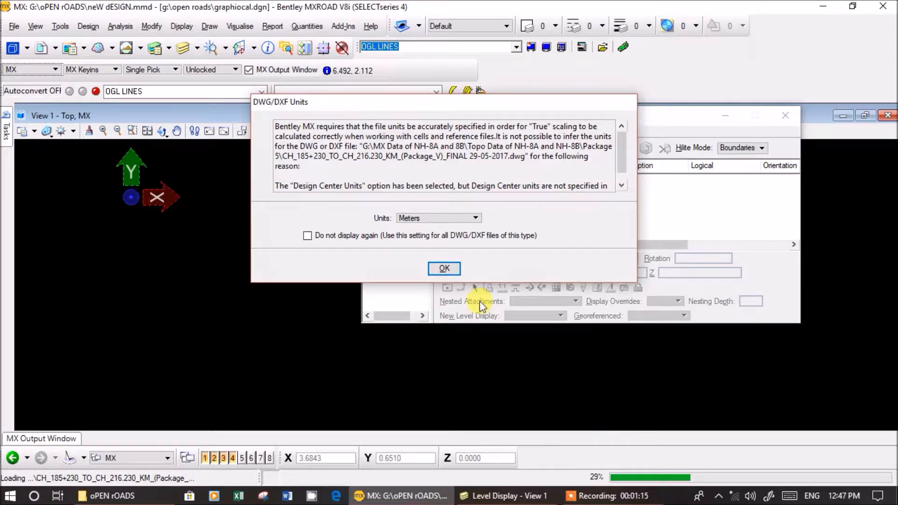
left_click(444, 269)
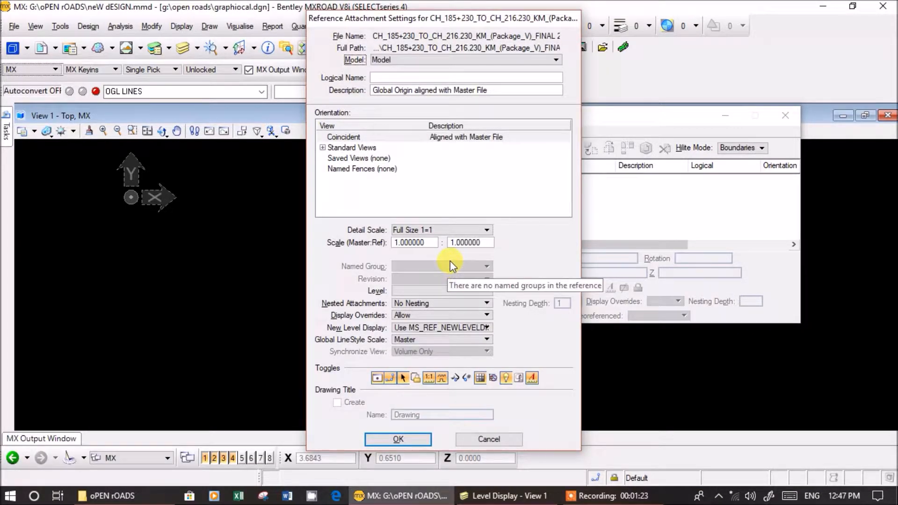
left_click(398, 440)
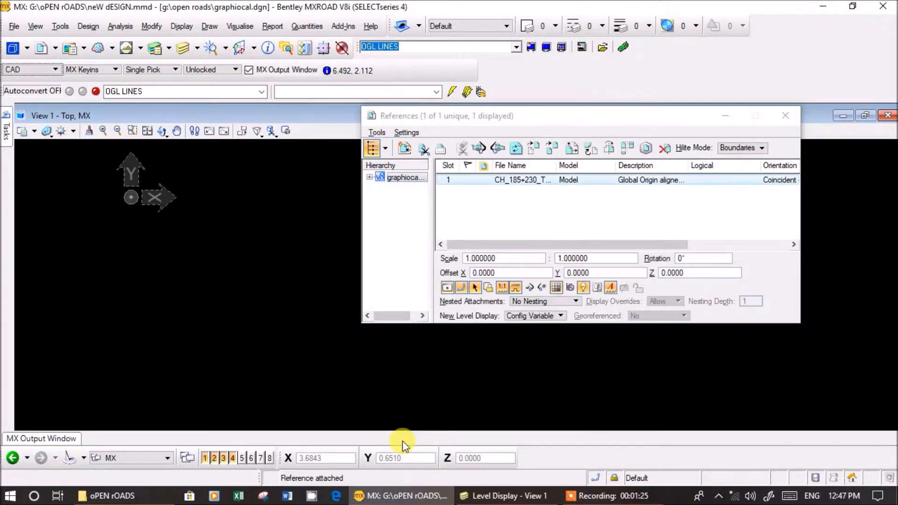
left_click(785, 115)
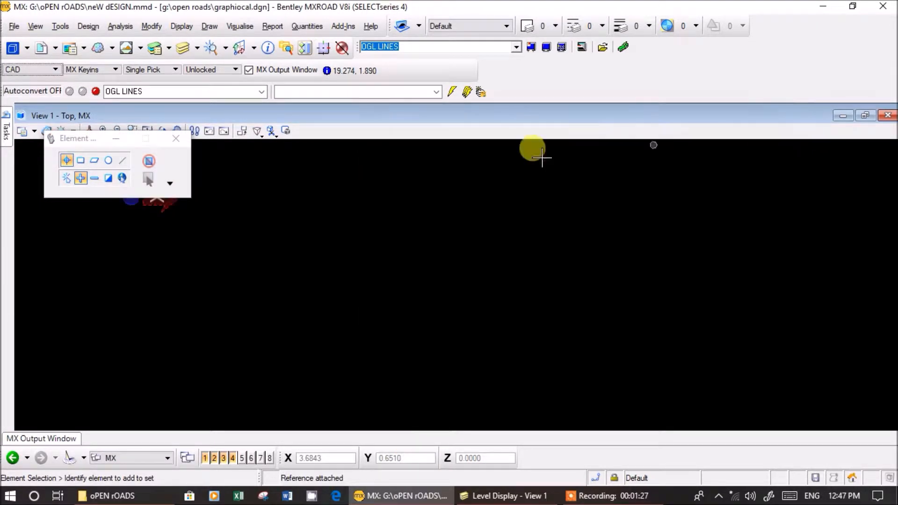
Fit View 1 so the whole referenced road corridor and chainage labels show
left_click(148, 131)
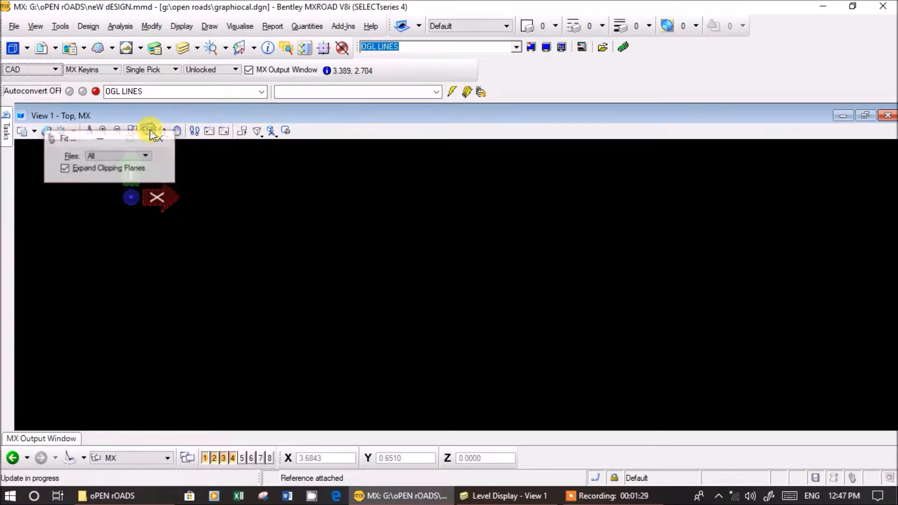
left_click(147, 131)
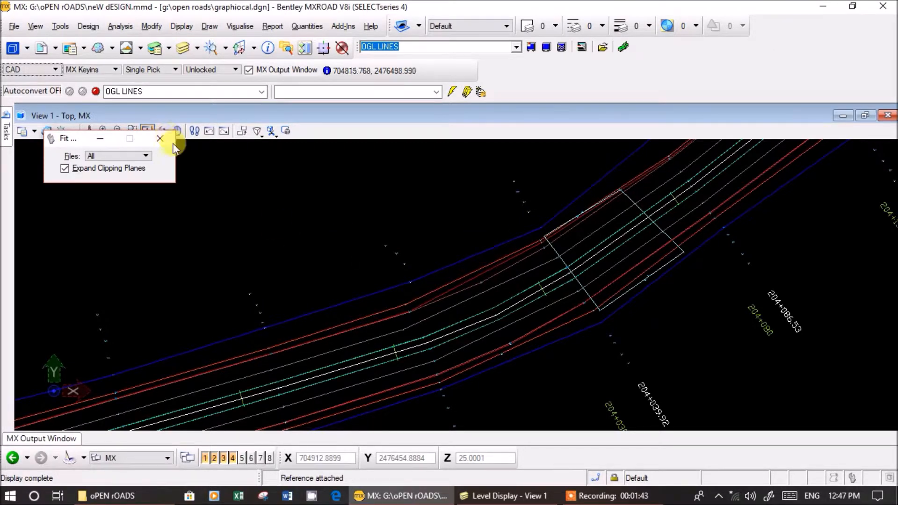
left_click(160, 139)
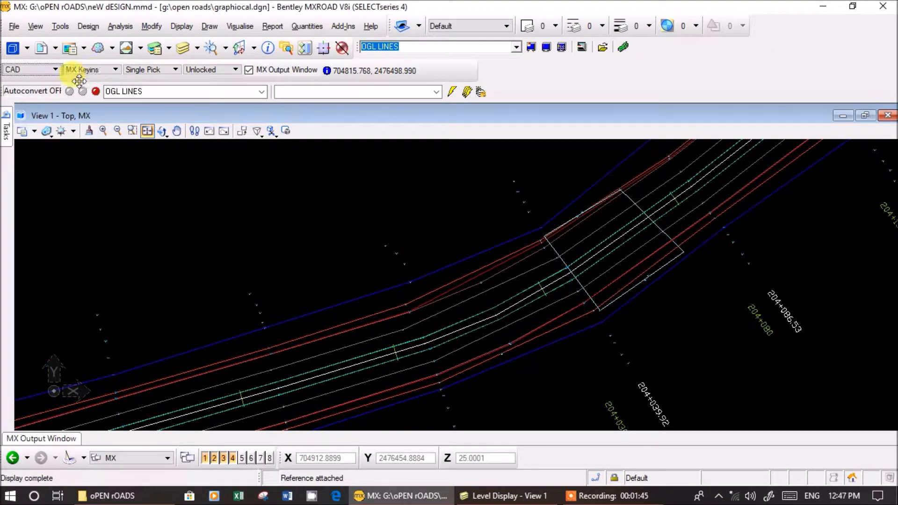
Toggle the Tasks panel and menus until the Tasks list is showing
left_click(6, 127)
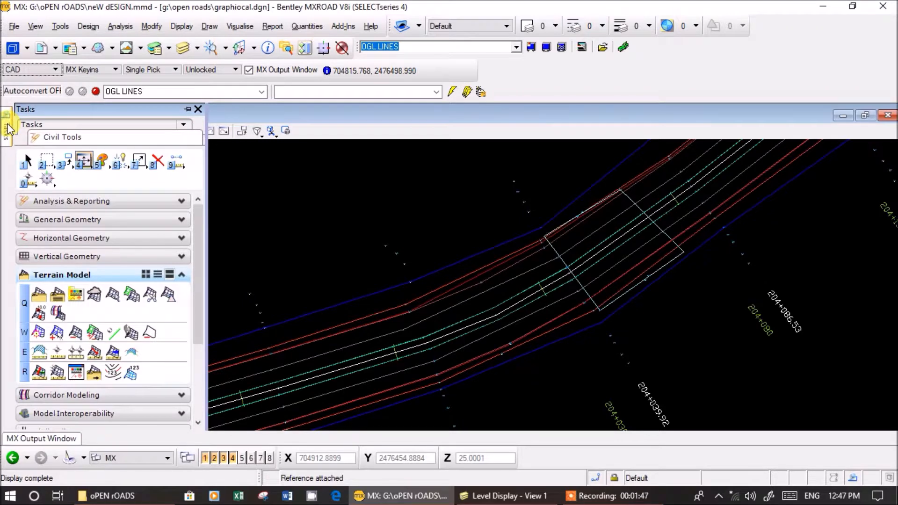
mouse_move(88, 26)
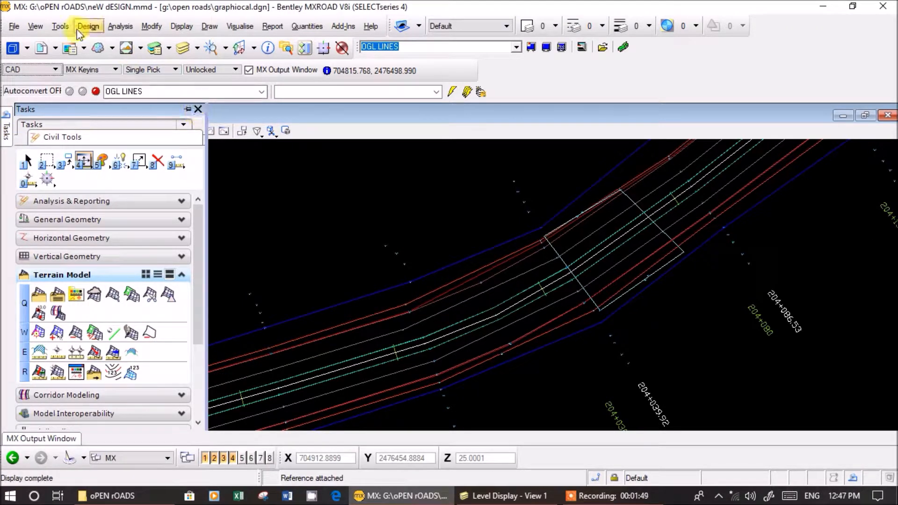
left_click(13, 26)
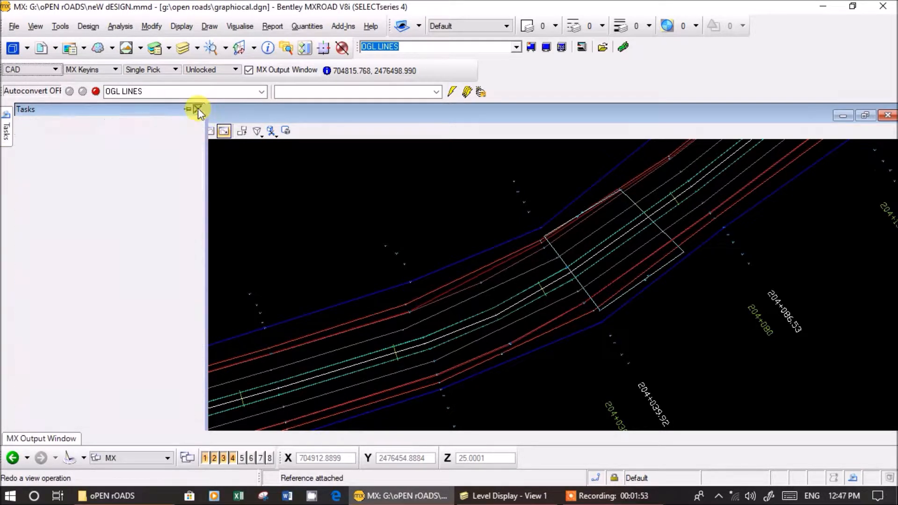
left_click(199, 110)
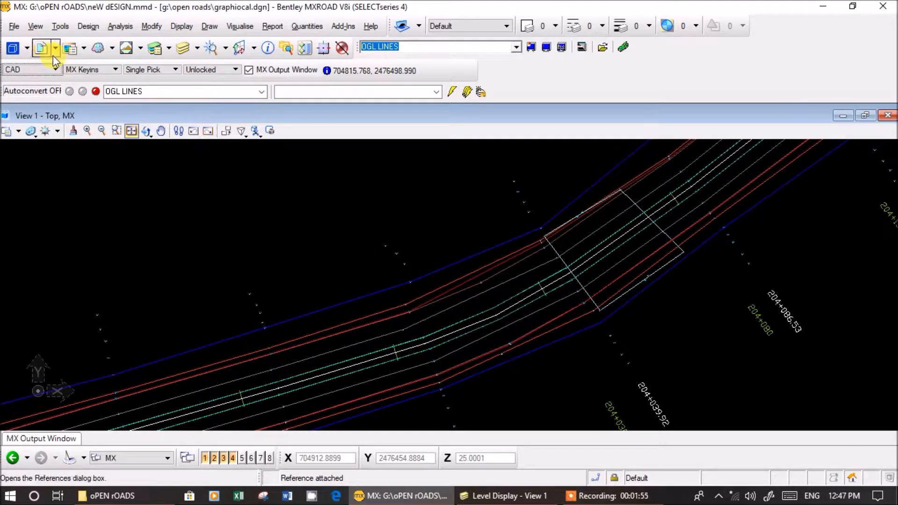
left_click(14, 26)
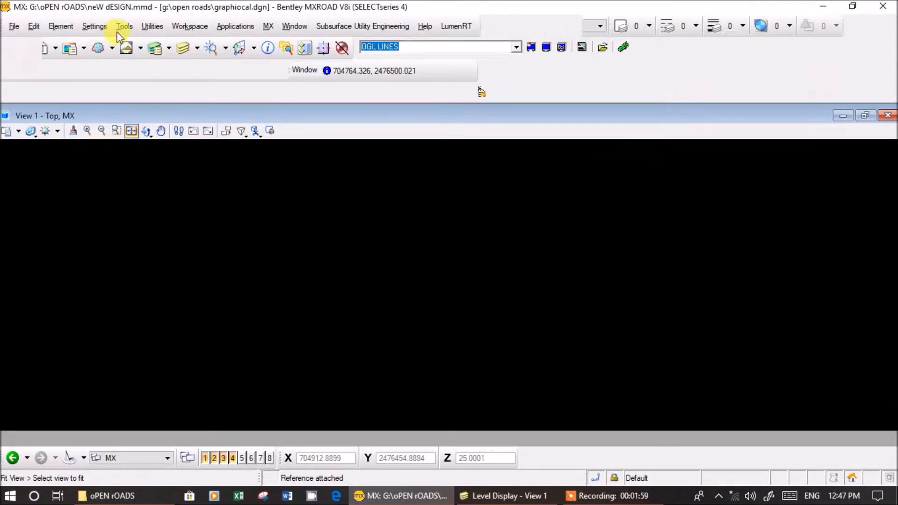
left_click(123, 26)
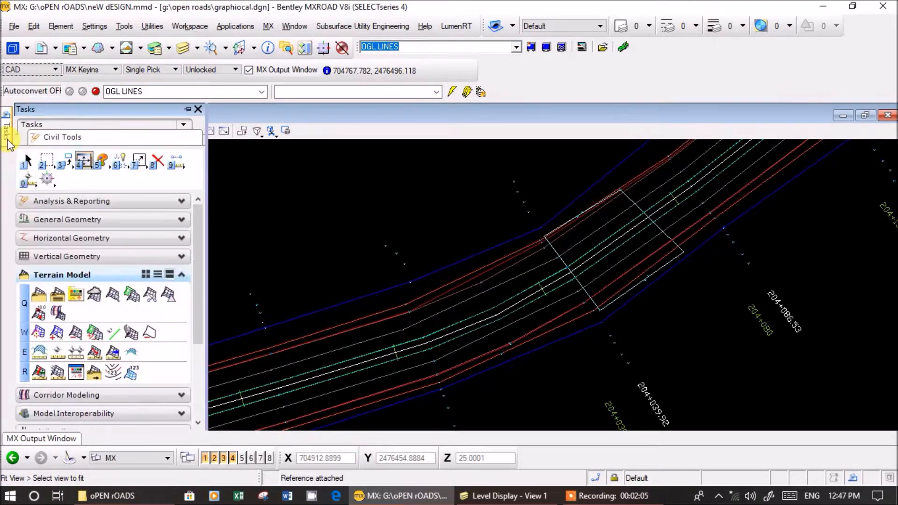
mouse_move(76, 371)
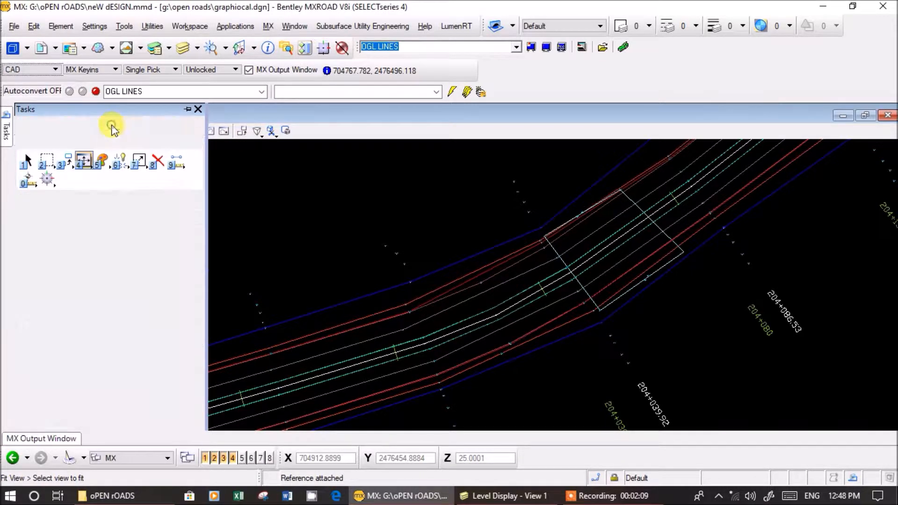
left_click(112, 127)
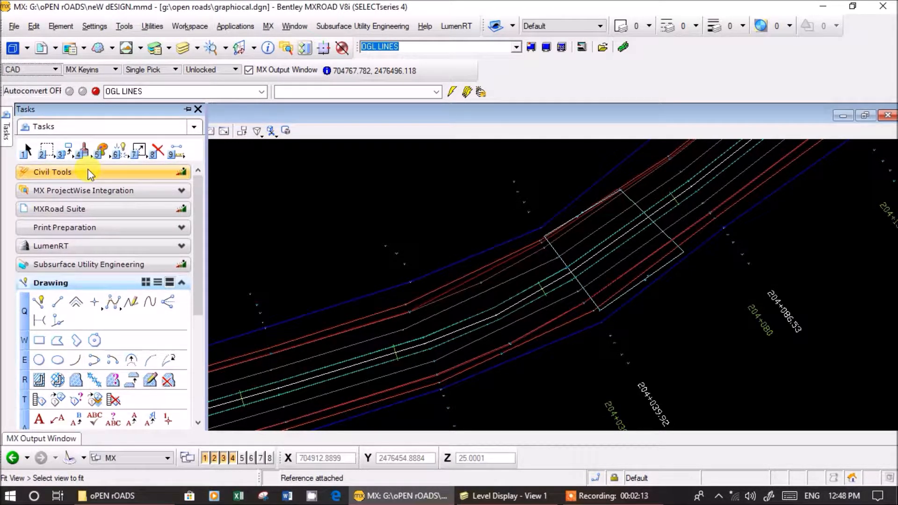
Switch to the Civil Tools task set with the Terrain Model group expanded
left_click(52, 172)
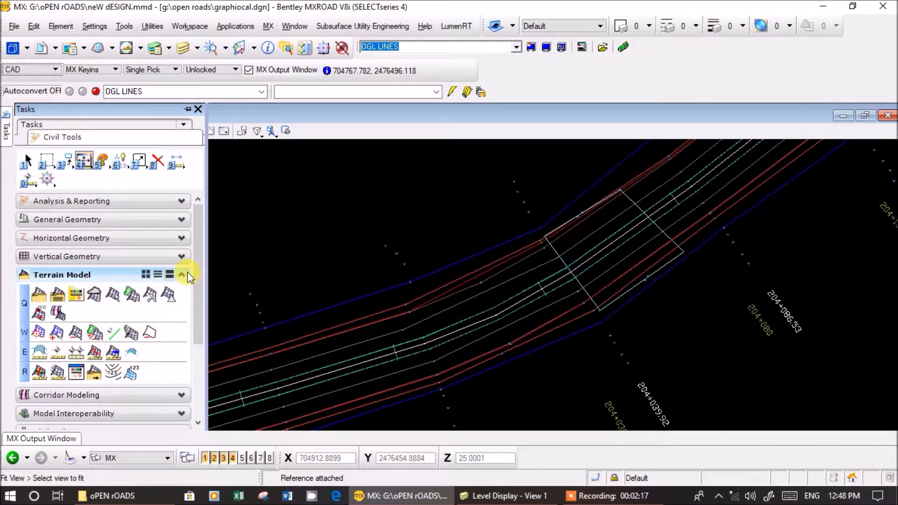
left_click(181, 274)
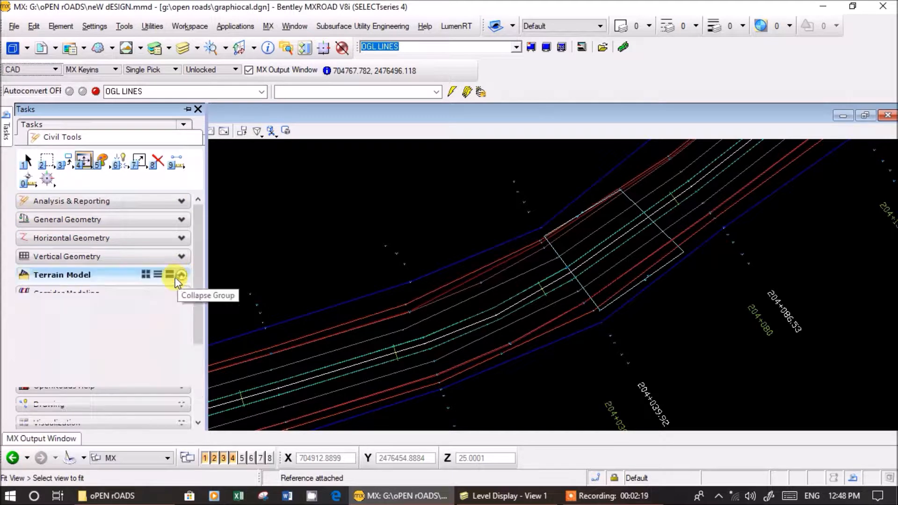
left_click(181, 275)
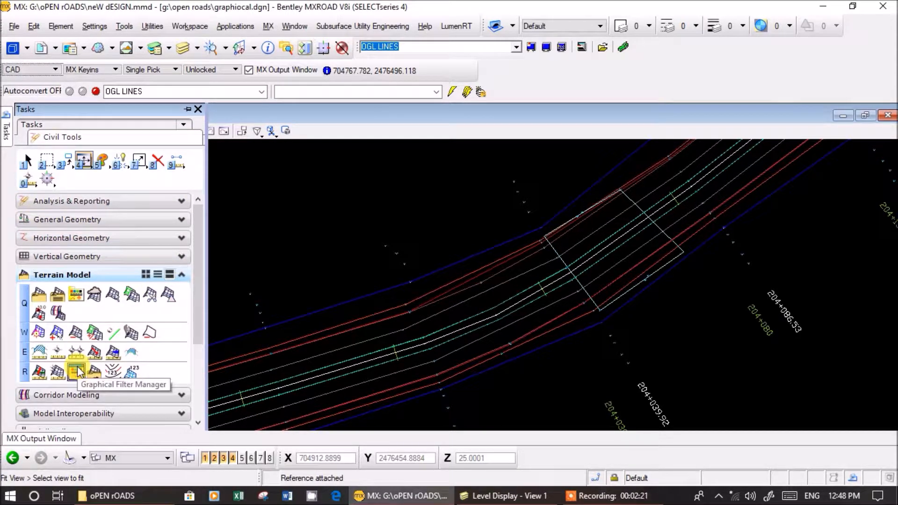
In Graphical Filter Manager, create a new breakline filter named Lines
left_click(75, 374)
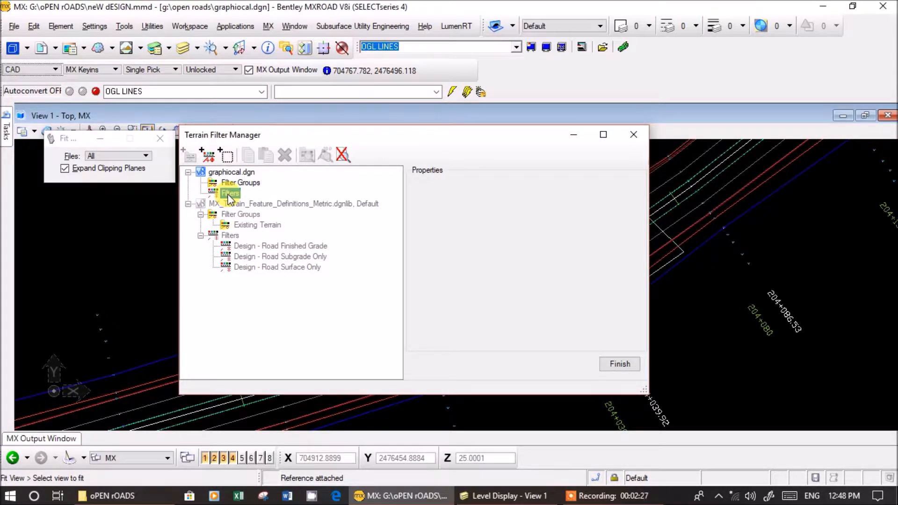
right_click(230, 193)
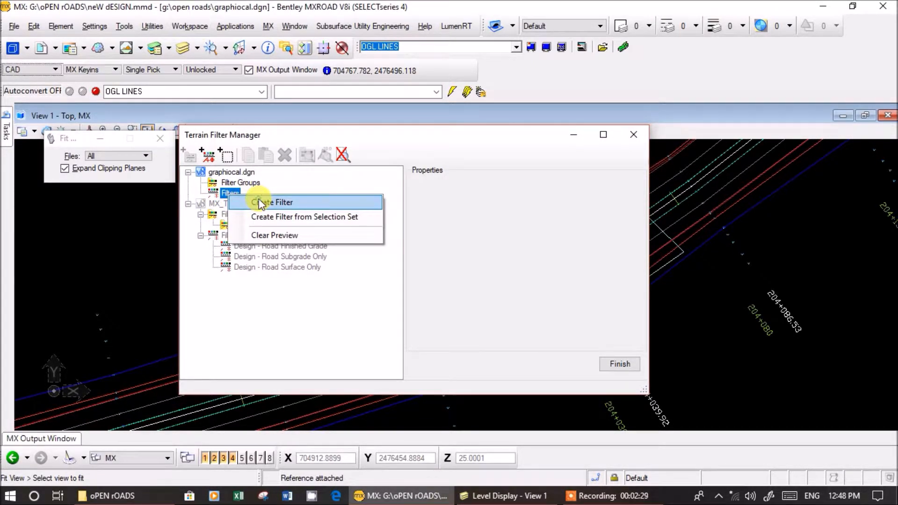
left_click(271, 203)
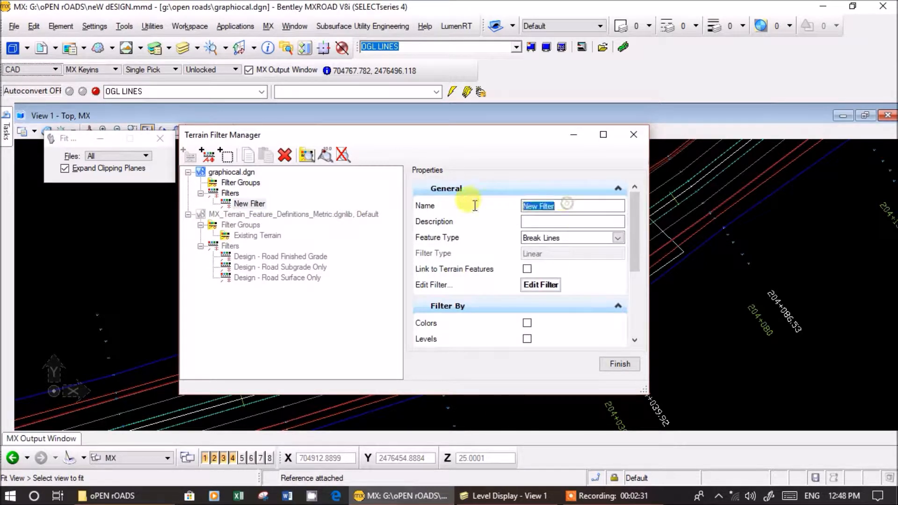
mouse_move(475, 208)
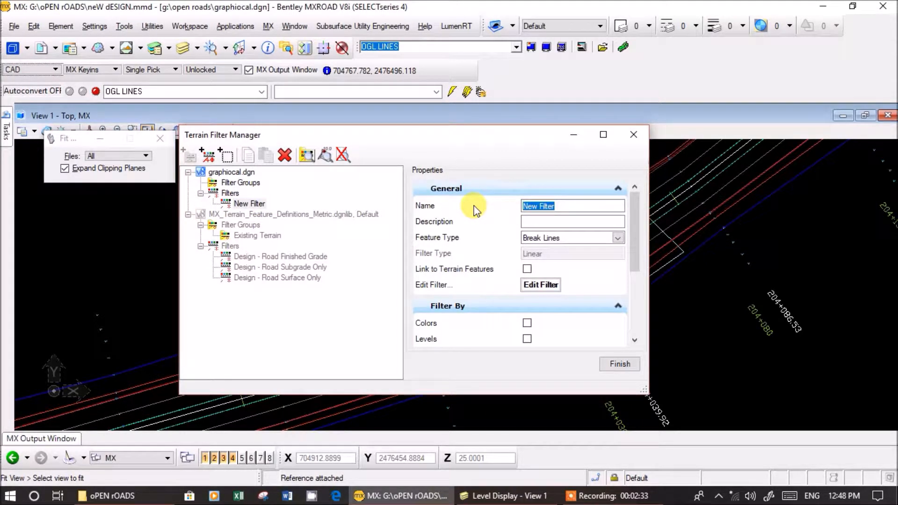
type("Lines")
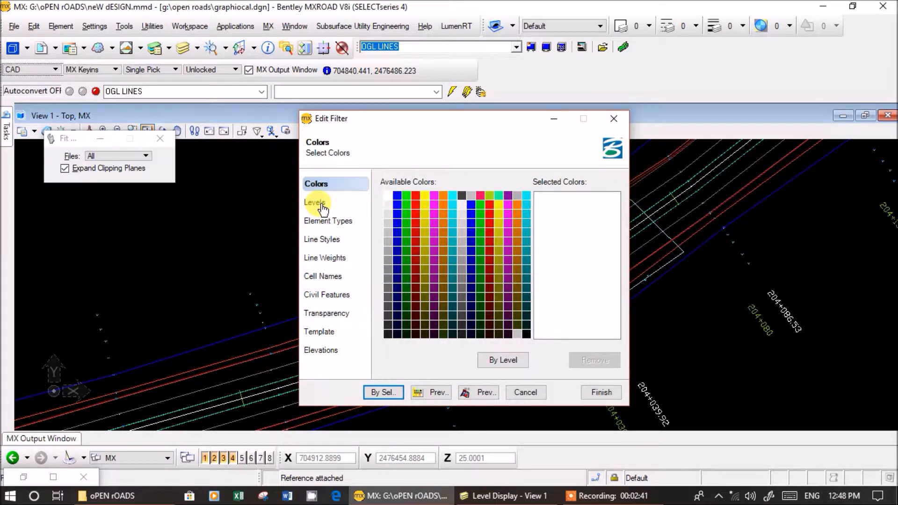
Filter Lines by levels, adding the 15 road levels (CCL, ESL, MBL, TOR, etc.) and finish
left_click(316, 203)
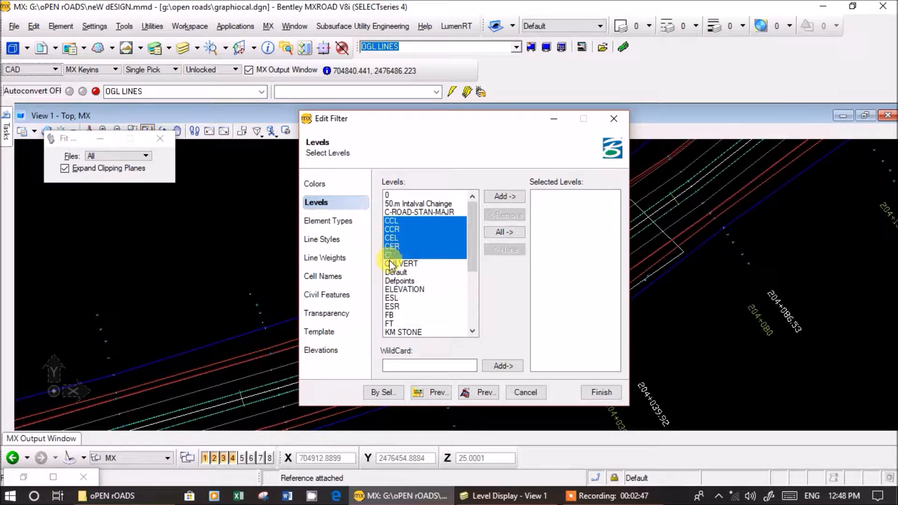
left_click(392, 302)
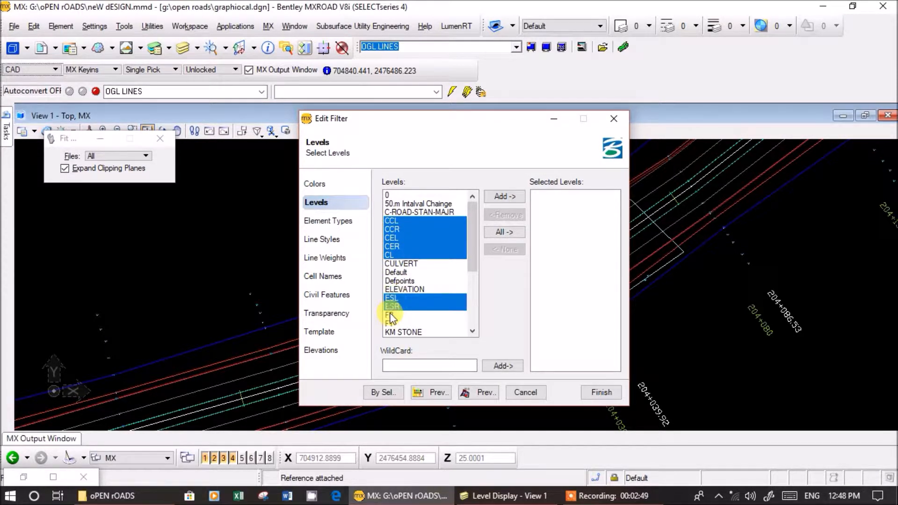
scroll("down", 3)
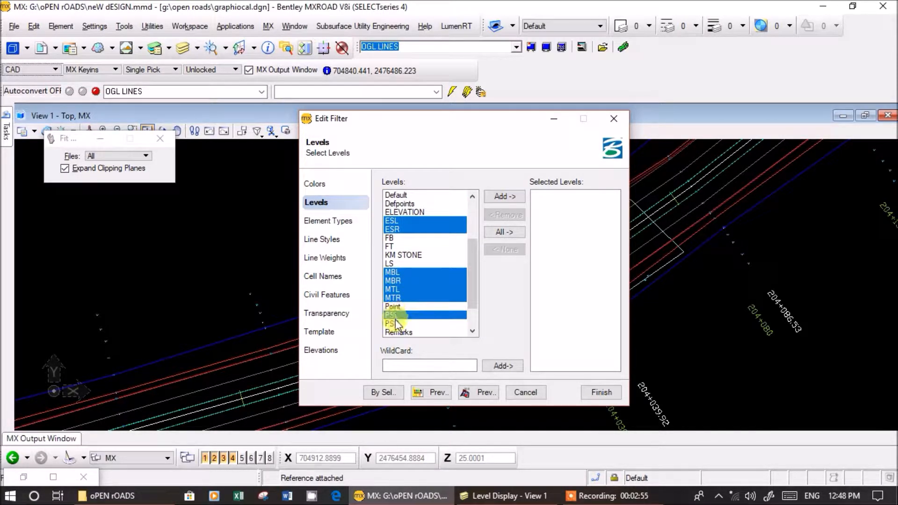
scroll("down", 3)
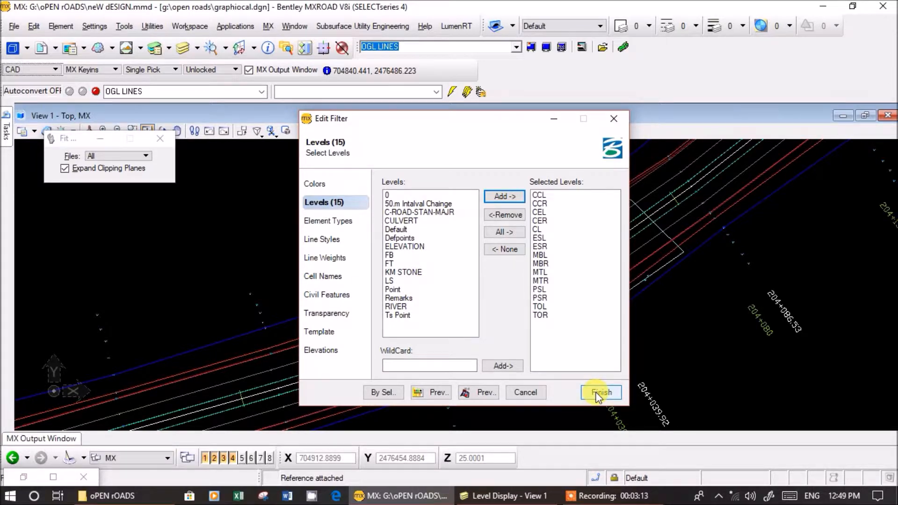
left_click(600, 392)
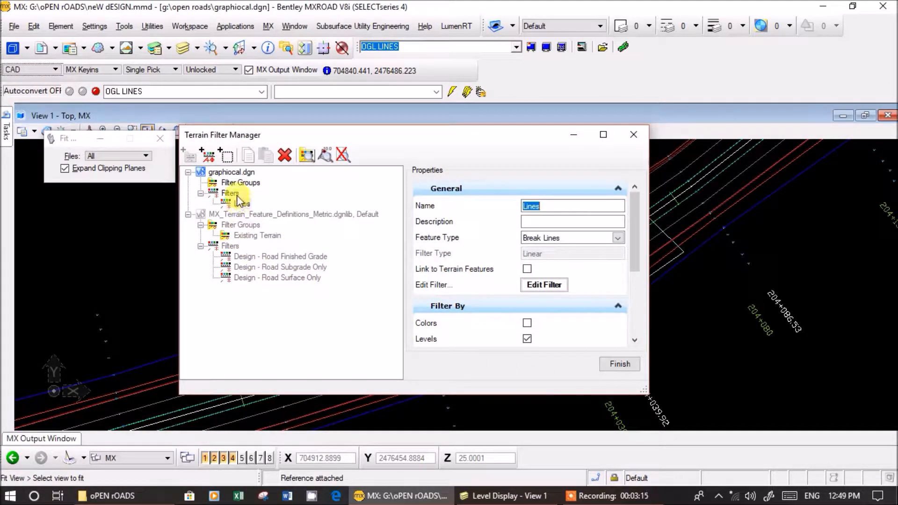
Create a second filter named points and set its feature type
right_click(230, 193)
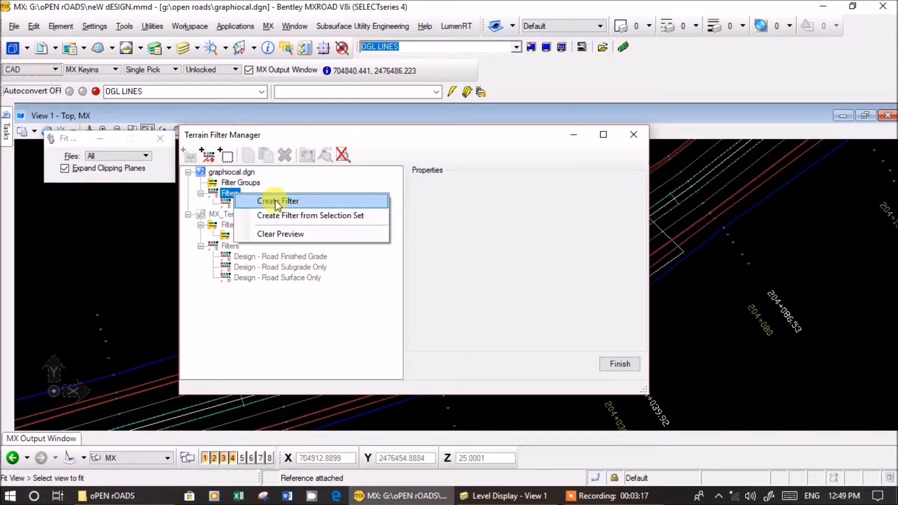
left_click(278, 202)
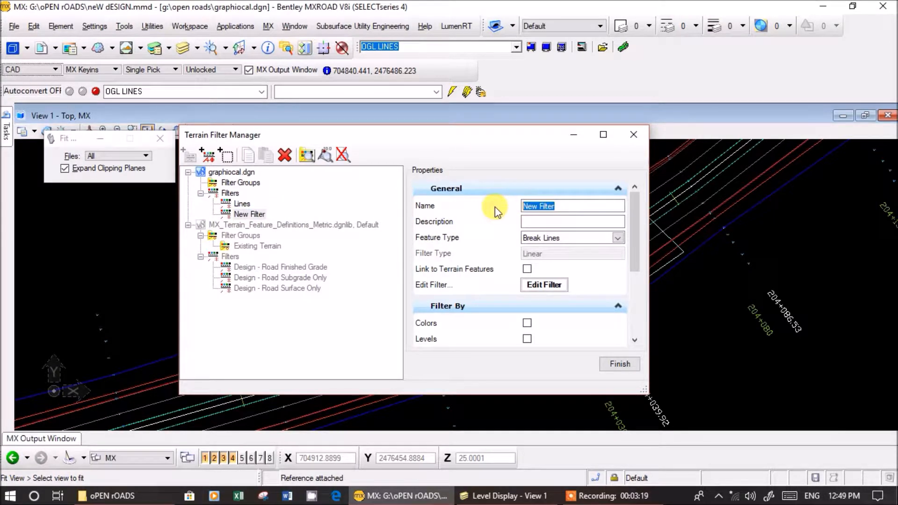
type("point")
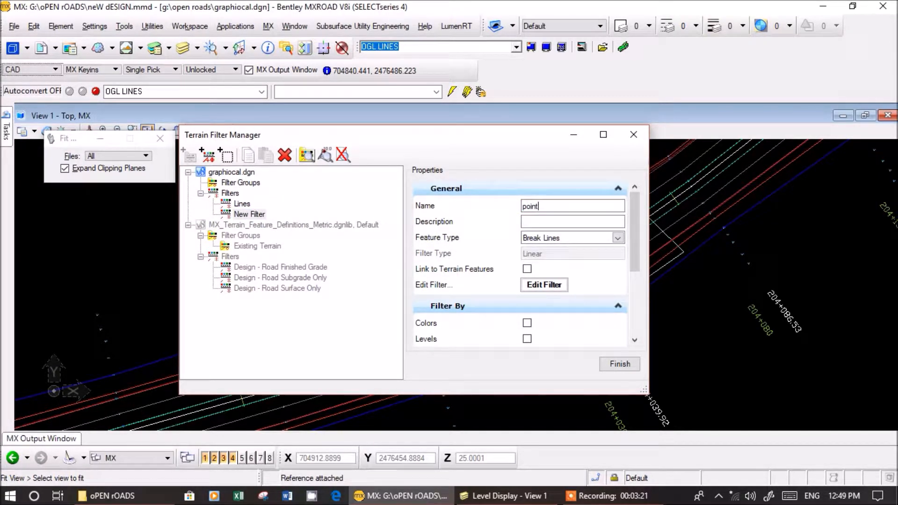
type("s")
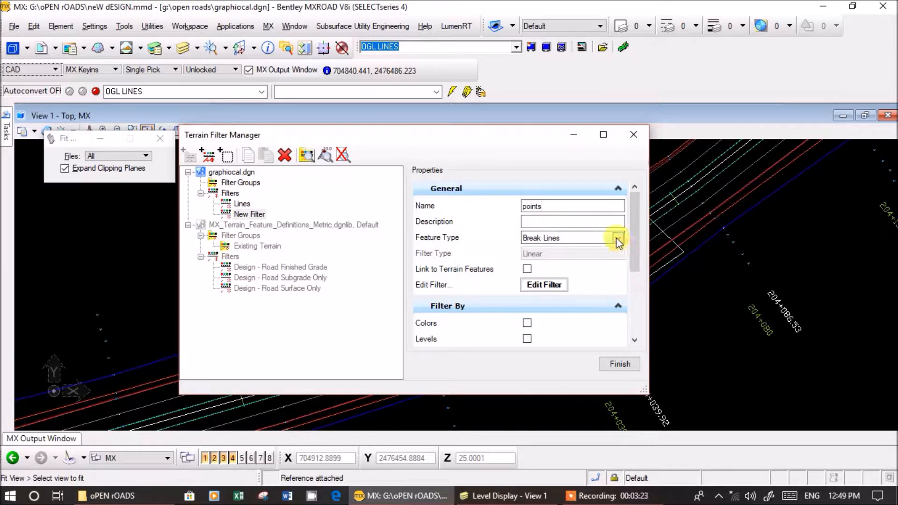
left_click(617, 237)
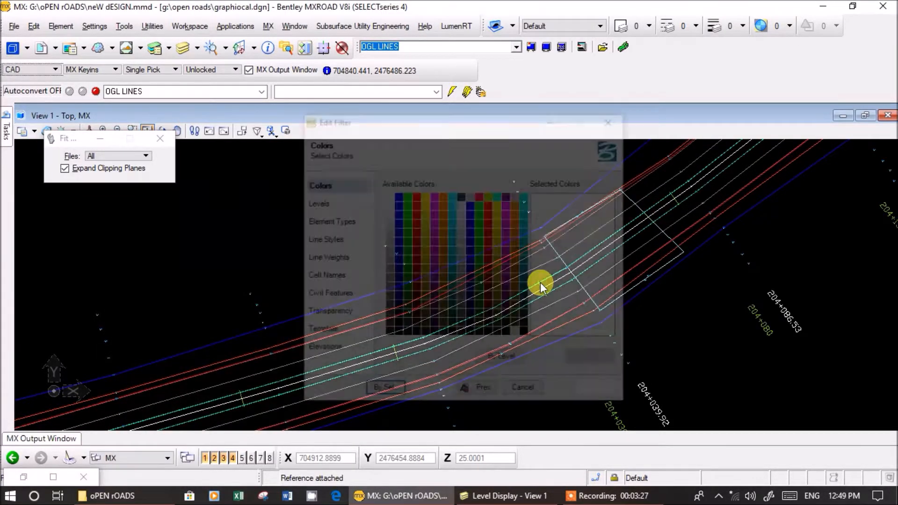
Limit the points filter to the Point level only and finish it
left_click(319, 203)
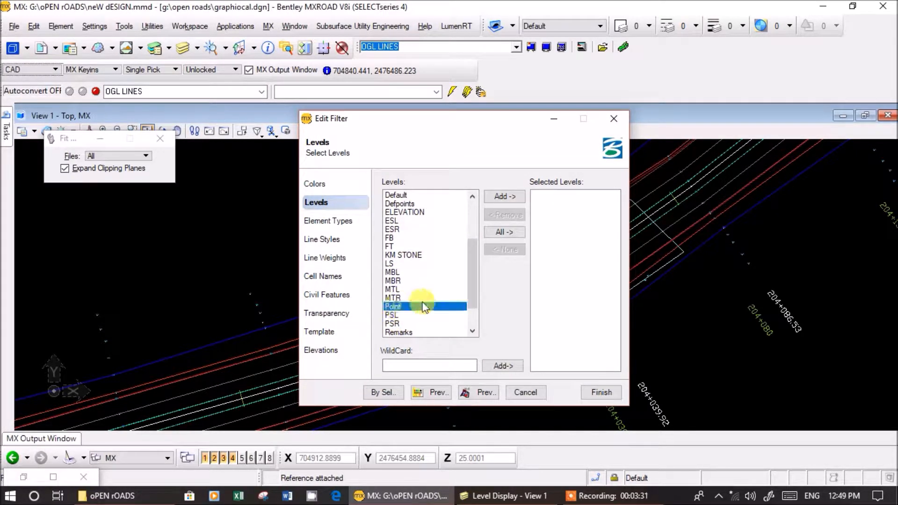
left_click(503, 196)
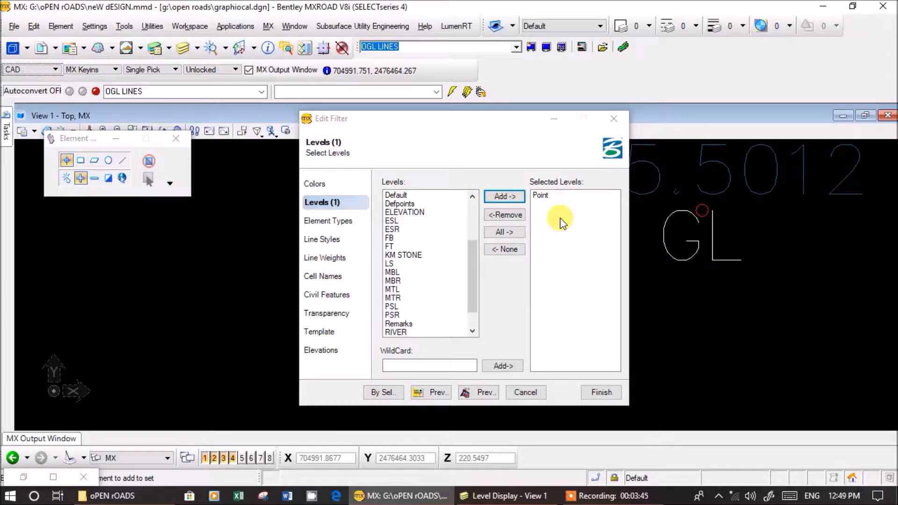
mouse_move(601, 392)
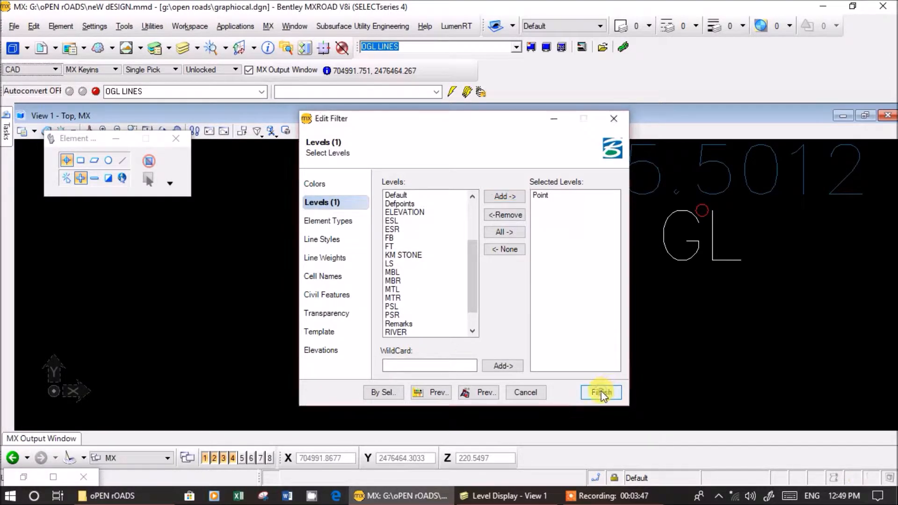
left_click(601, 392)
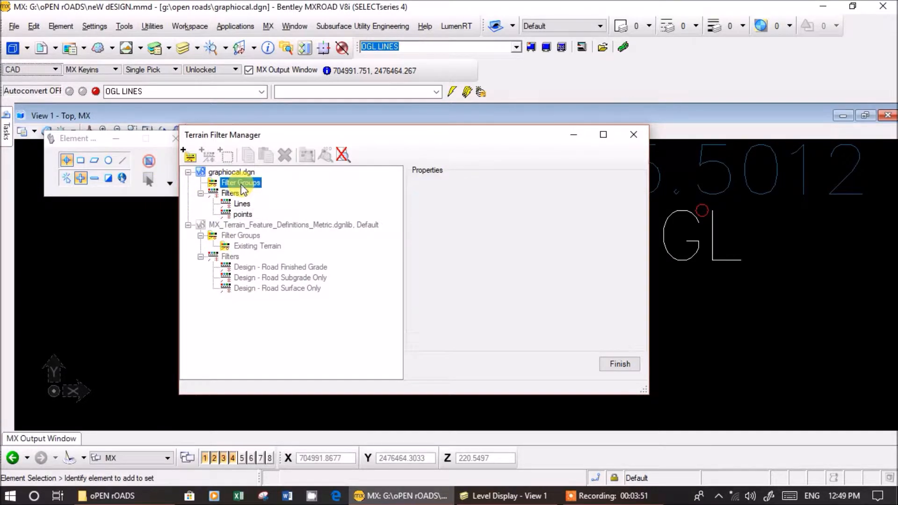
Create filter group OGL containing the points and Lines filters, then finish the manager
left_click(190, 156)
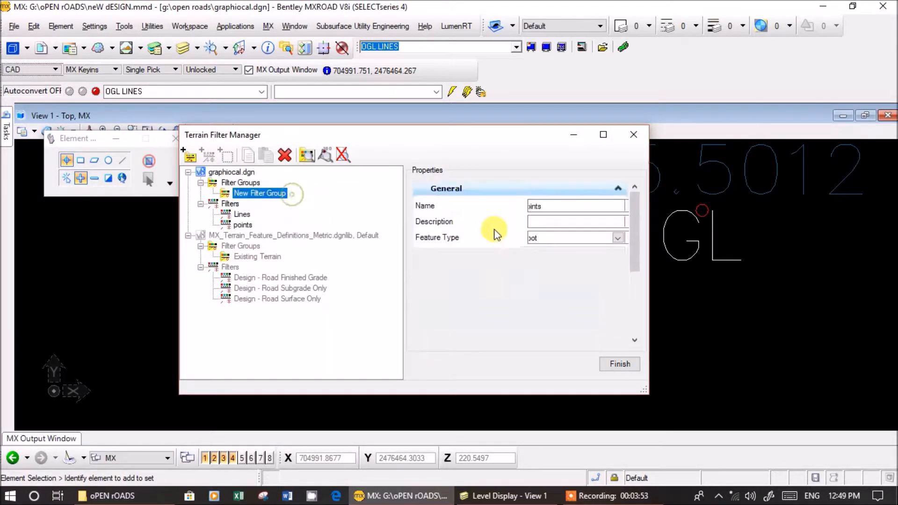
left_click(259, 193)
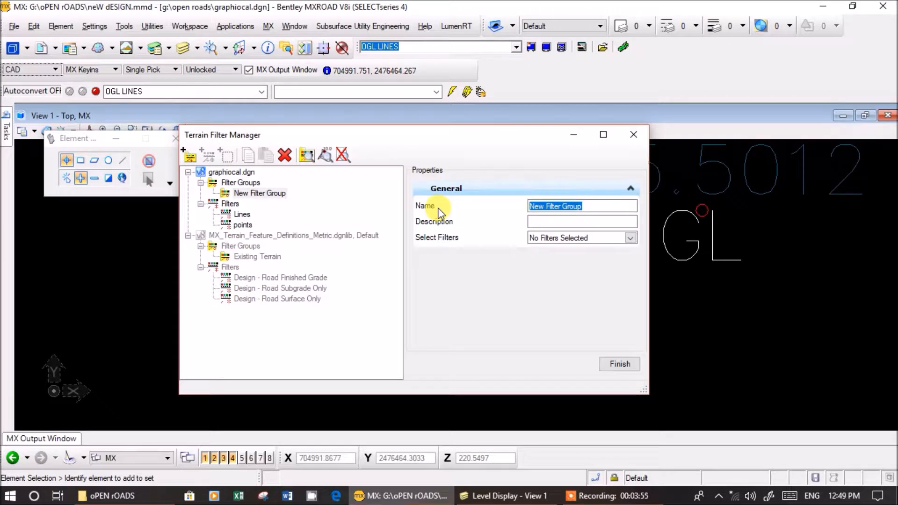
type("OGL")
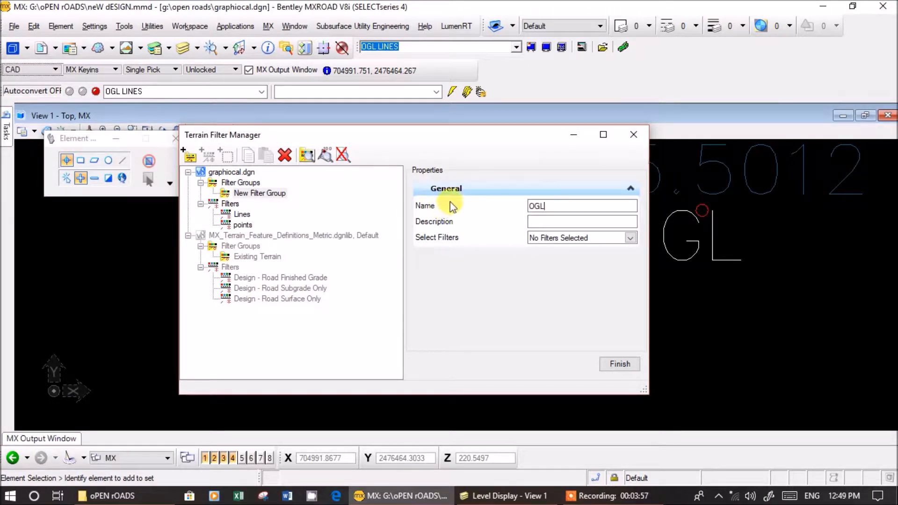
left_click(629, 238)
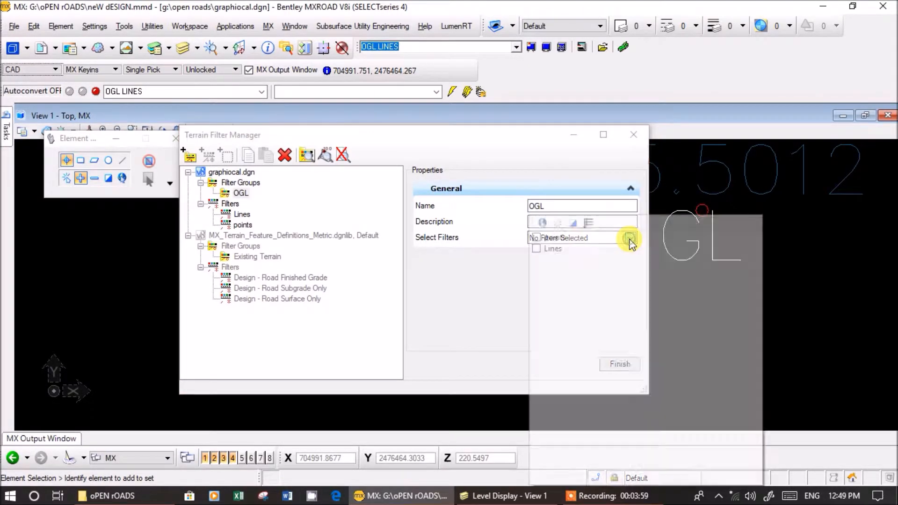
left_click(629, 237)
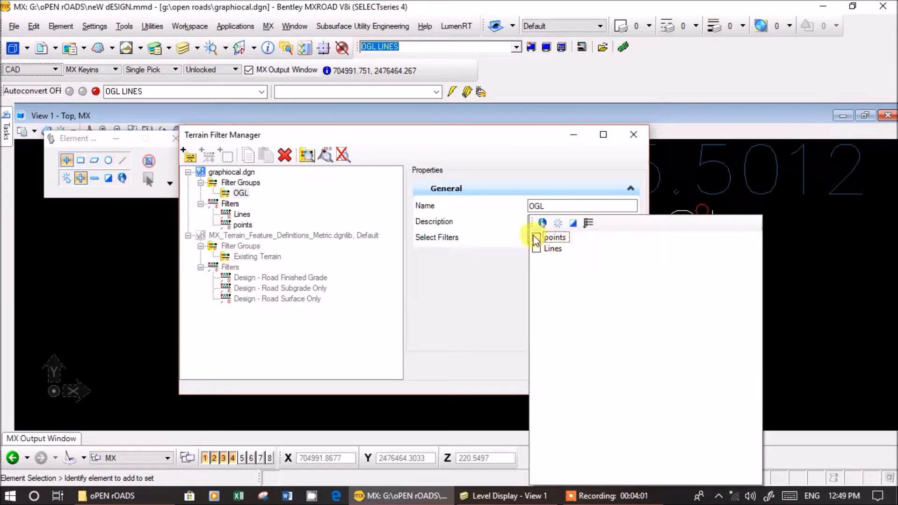
left_click(536, 237)
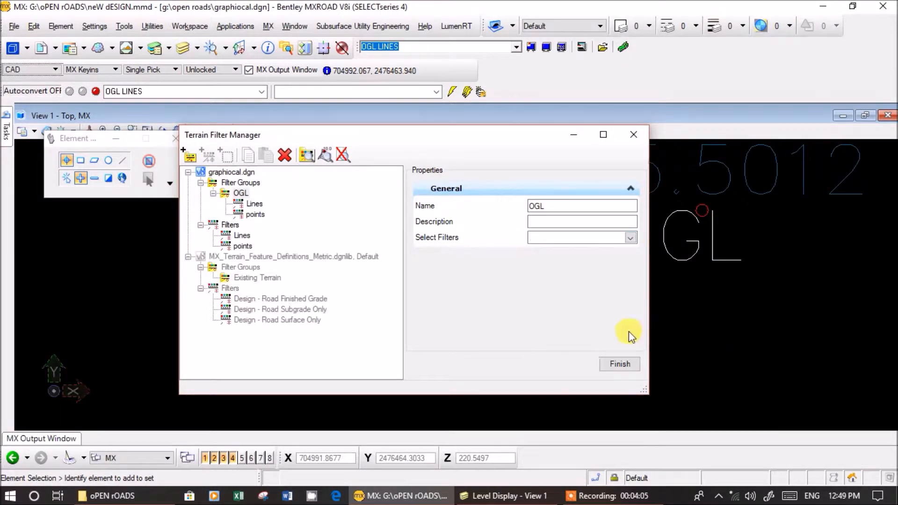
left_click(619, 364)
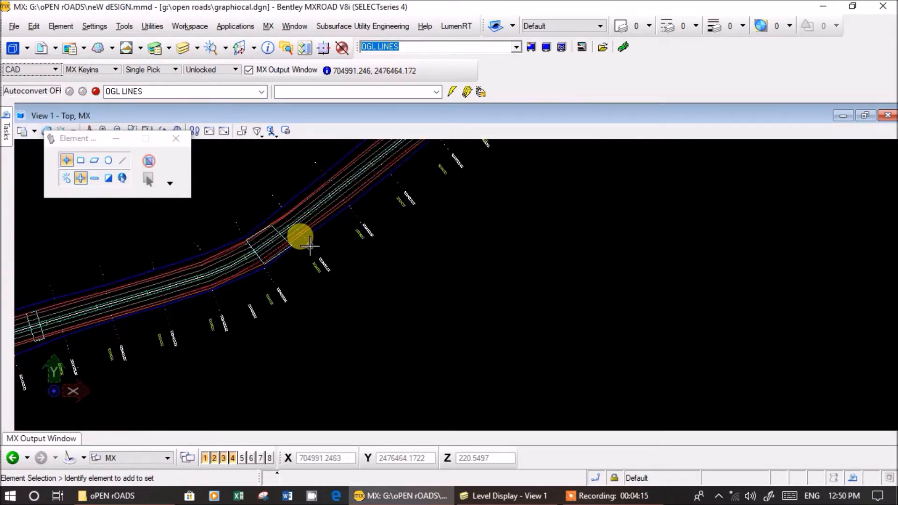
Create terrain Existing_Survey by graphical filter from the OGL group, max triangle side 100
left_click(7, 124)
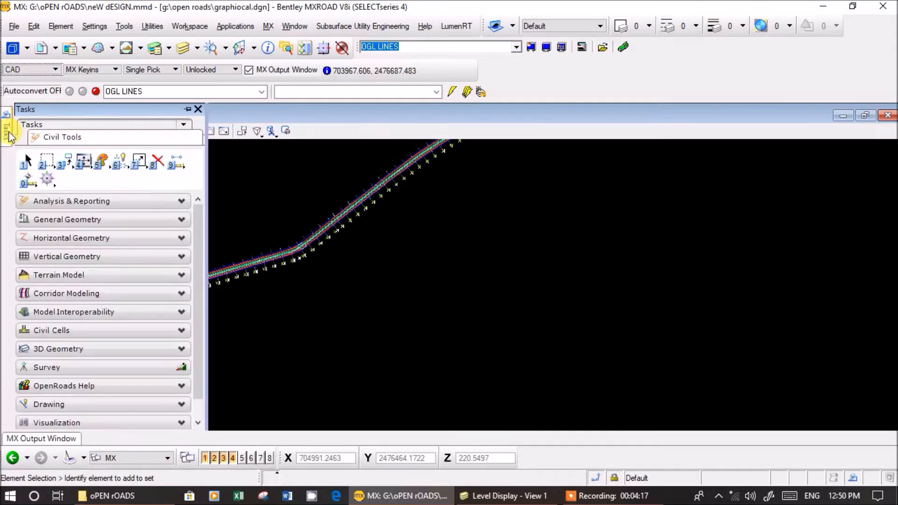
mouse_move(122, 284)
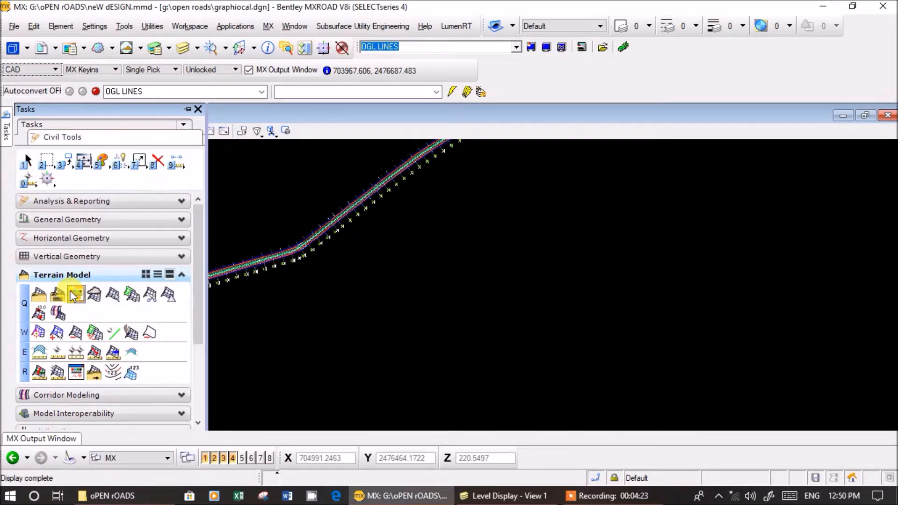
left_click(75, 294)
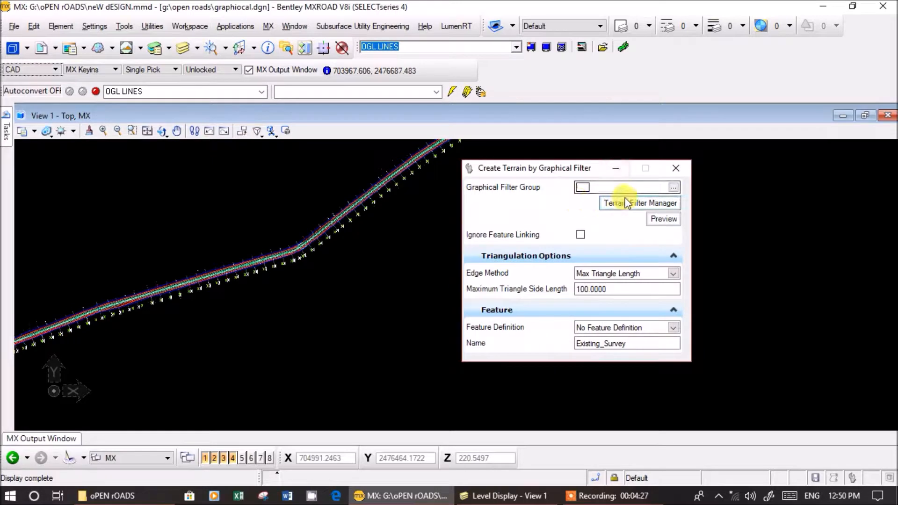
left_click(674, 187)
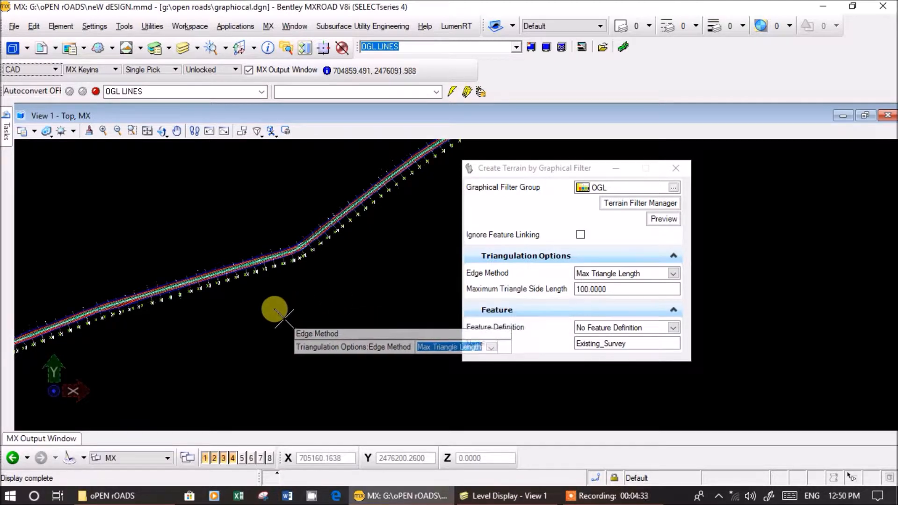
mouse_move(246, 310)
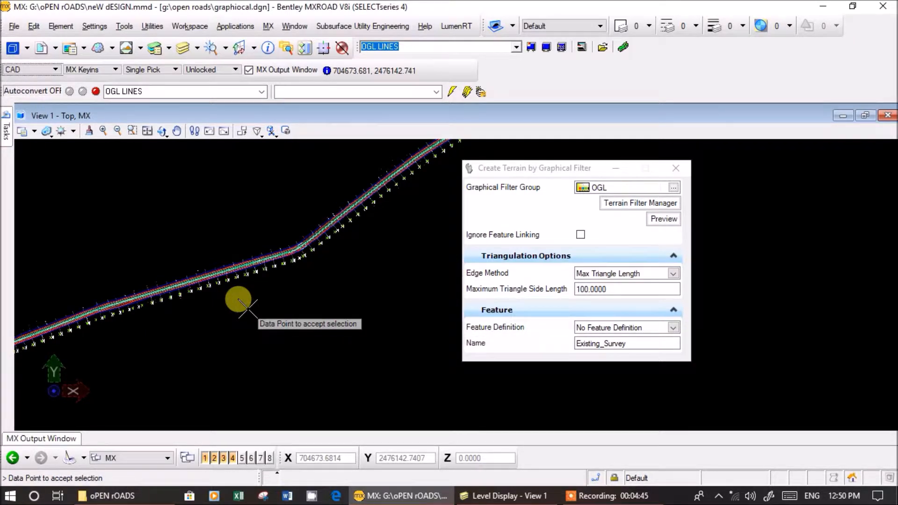
left_click(239, 300)
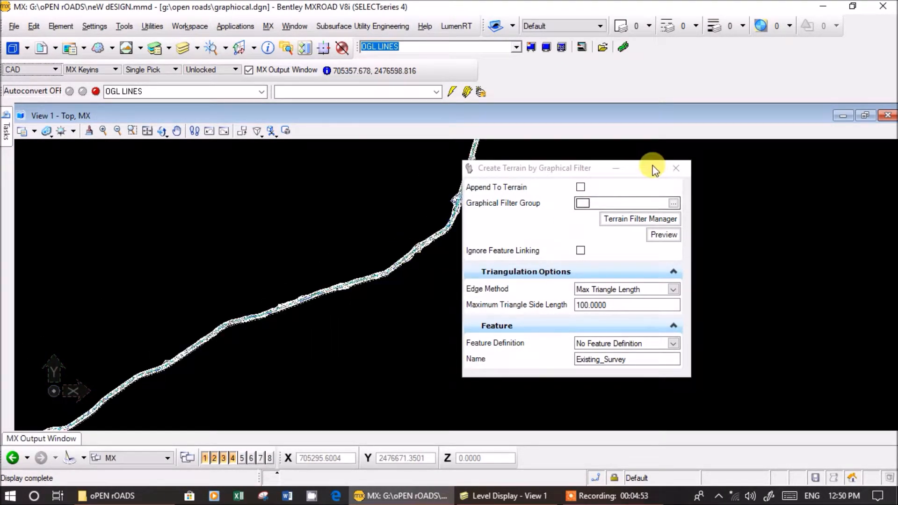
Close the Create Terrain tool and select the Existing_Survey triangulated terrain in the view
left_click(676, 168)
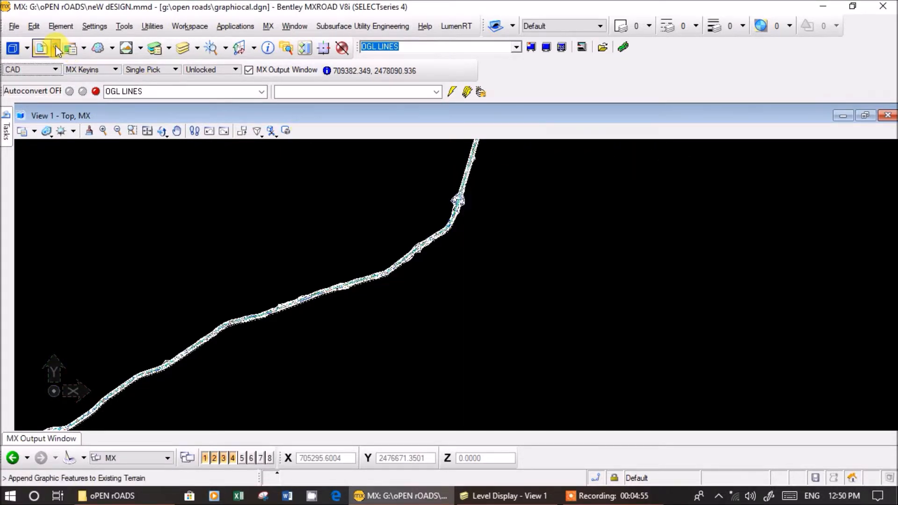
left_click(56, 47)
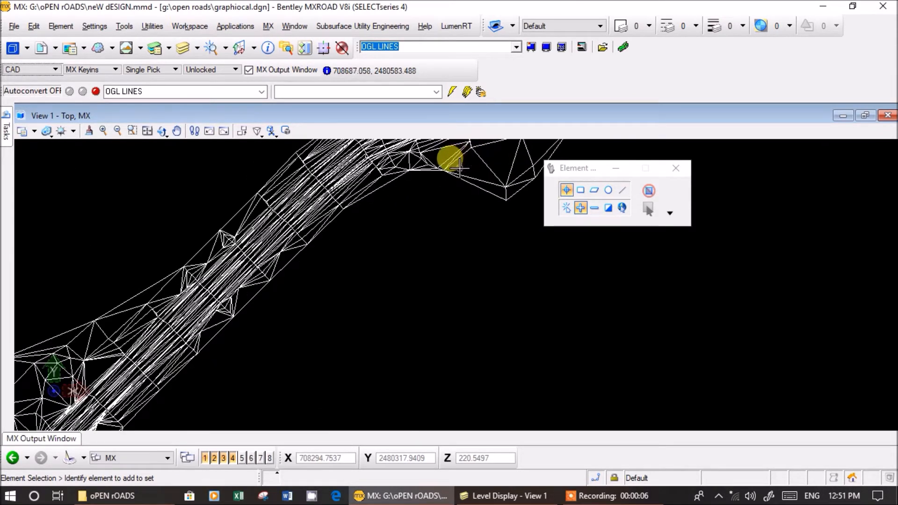
right_click(372, 223)
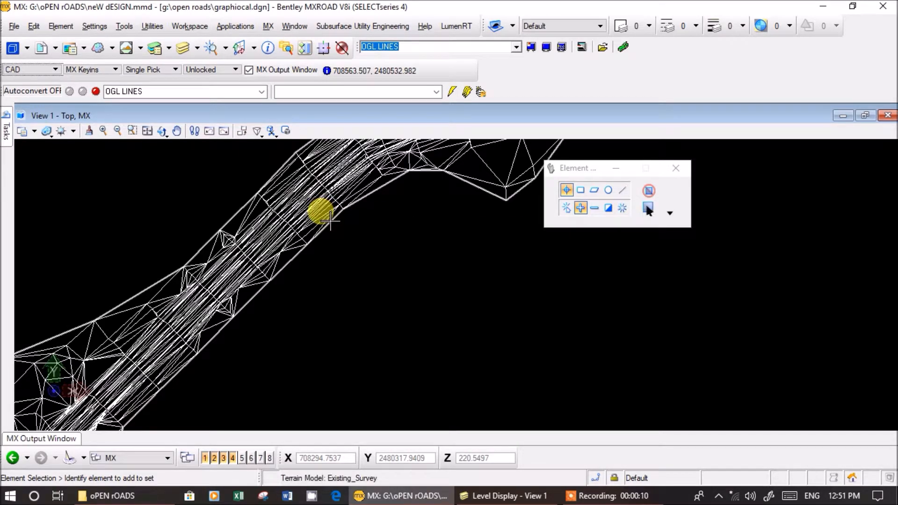
left_click(326, 216)
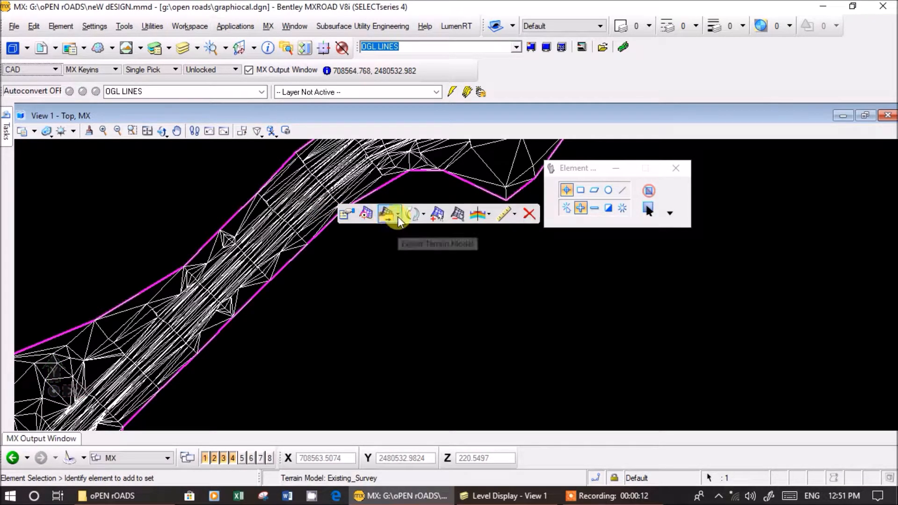
left_click(389, 214)
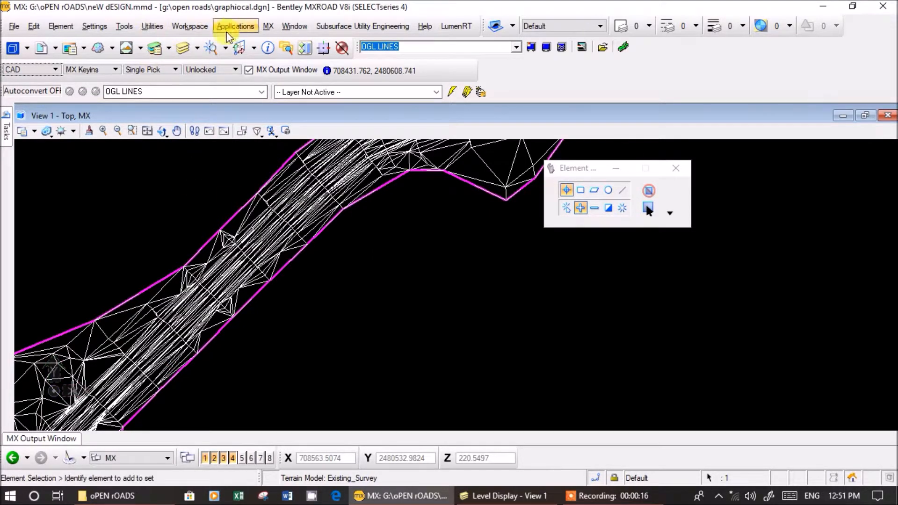
Load the MX application from the Applications menu
left_click(267, 27)
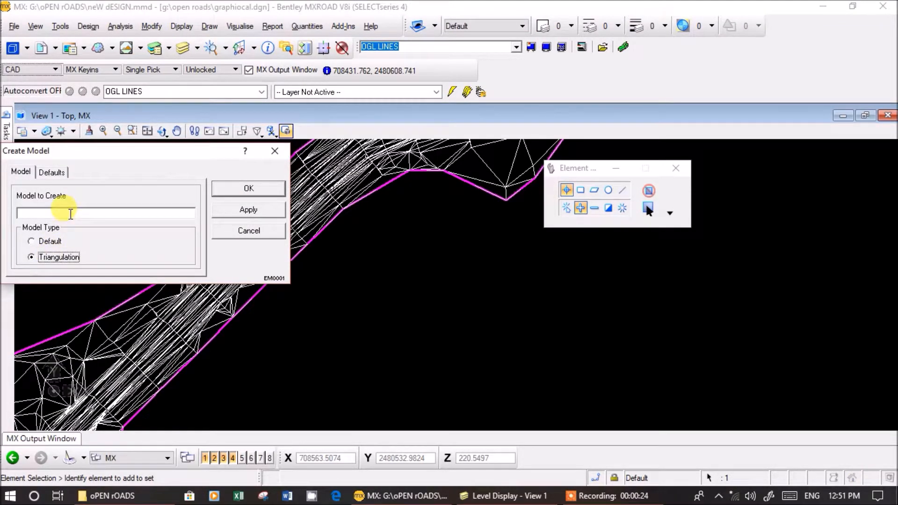
Create a new Triangulation model named DTM P5
type("DTM")
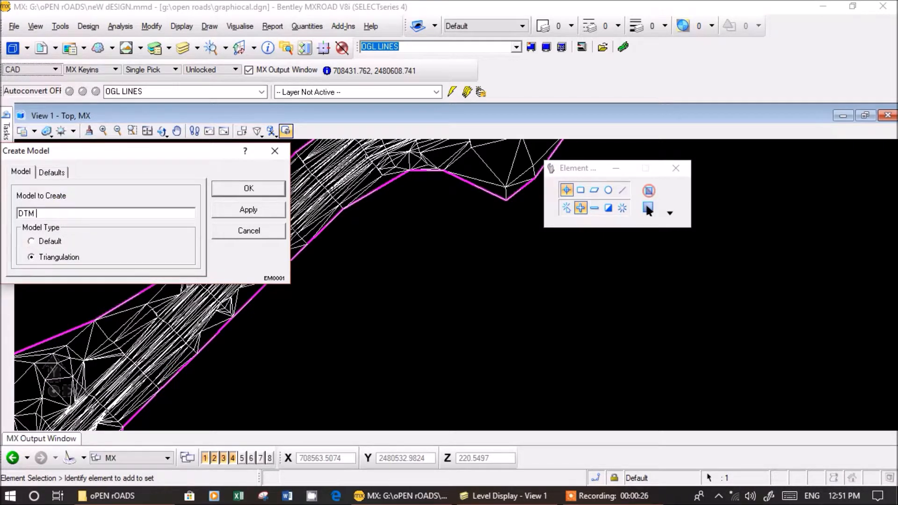
type("P5")
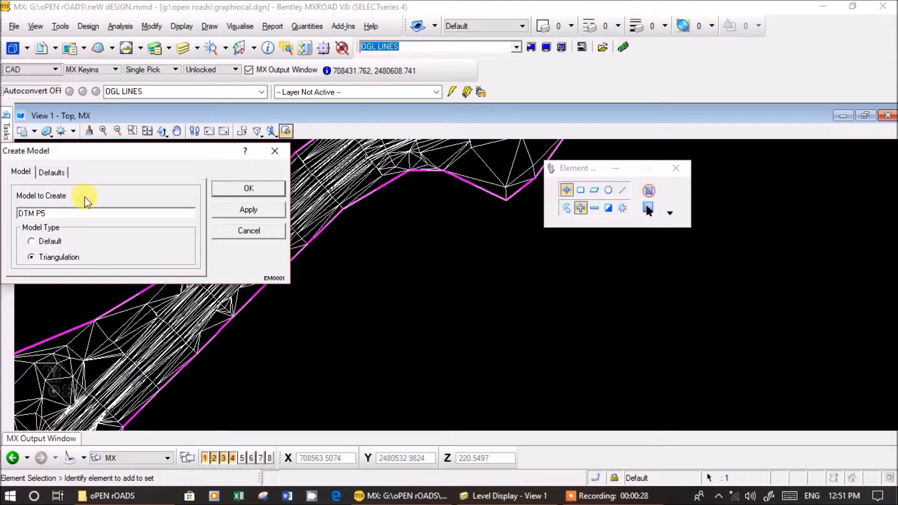
left_click(248, 188)
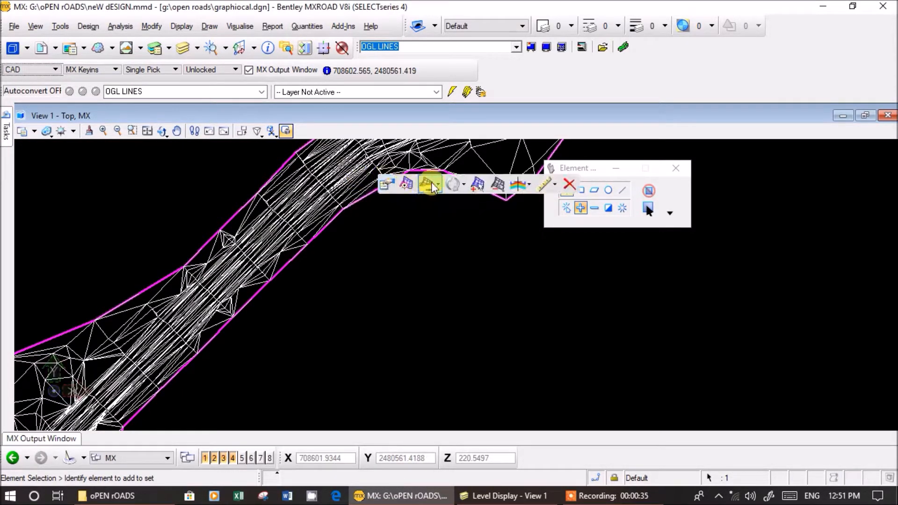
Start an MX export of the Existing_Survey terrain from its toolbar
left_click(428, 185)
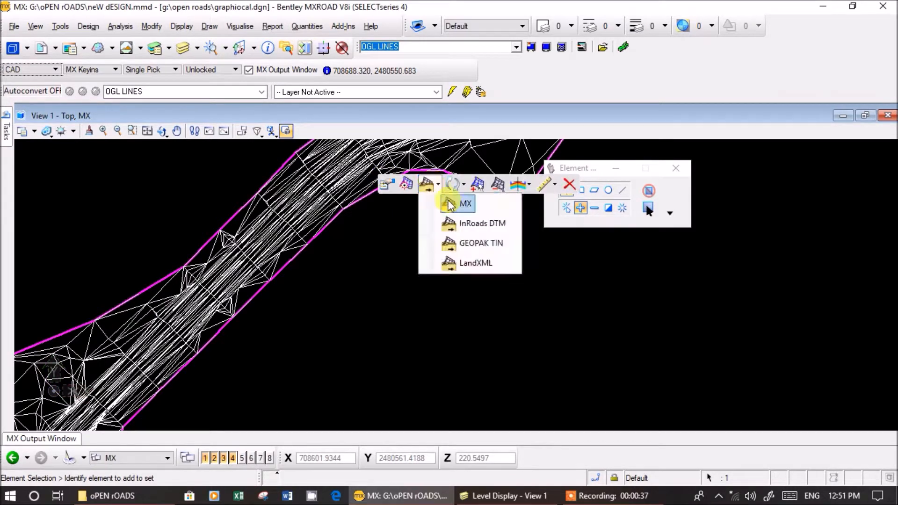
left_click(466, 204)
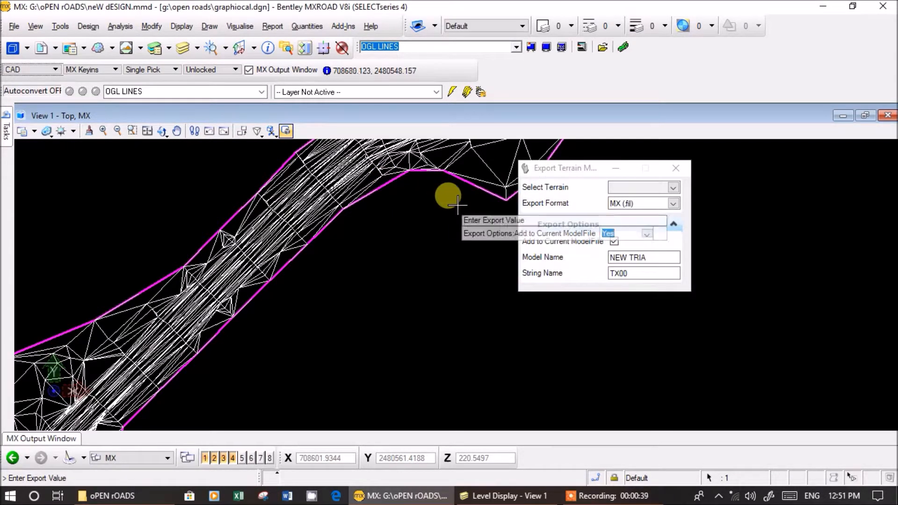
left_click(674, 187)
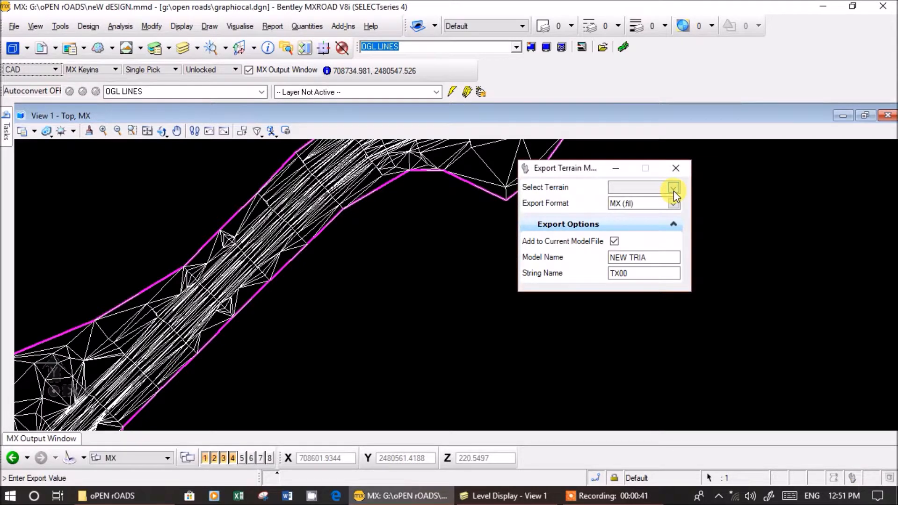
left_click(674, 187)
type("TM")
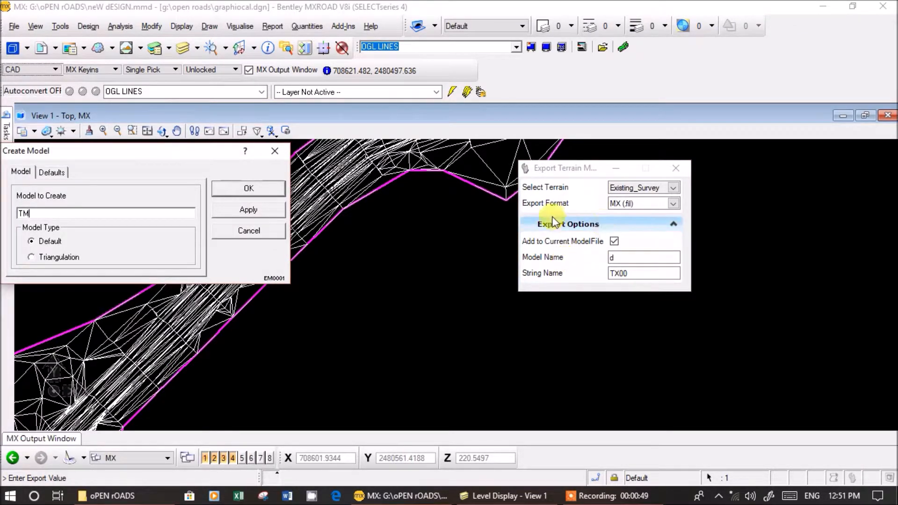
left_click(248, 188)
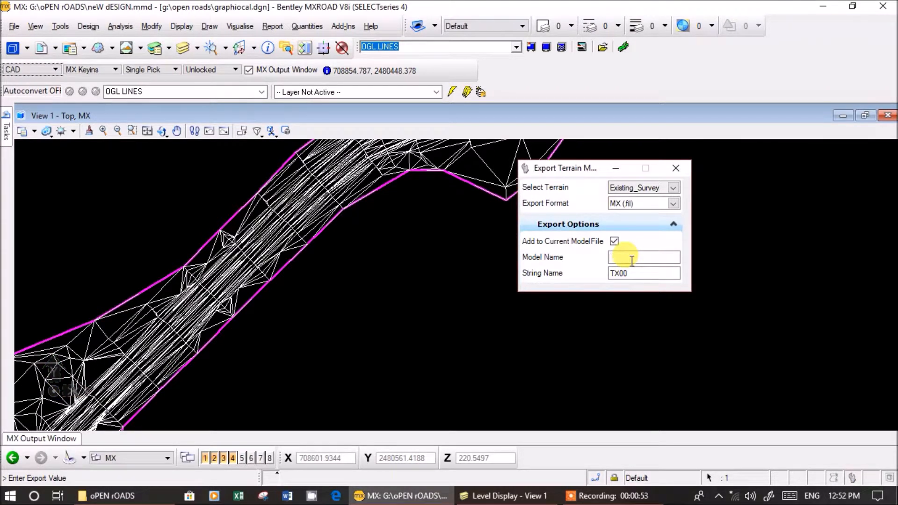
Name the export model DTM P5 and review the existing models list without switching
left_click(644, 256)
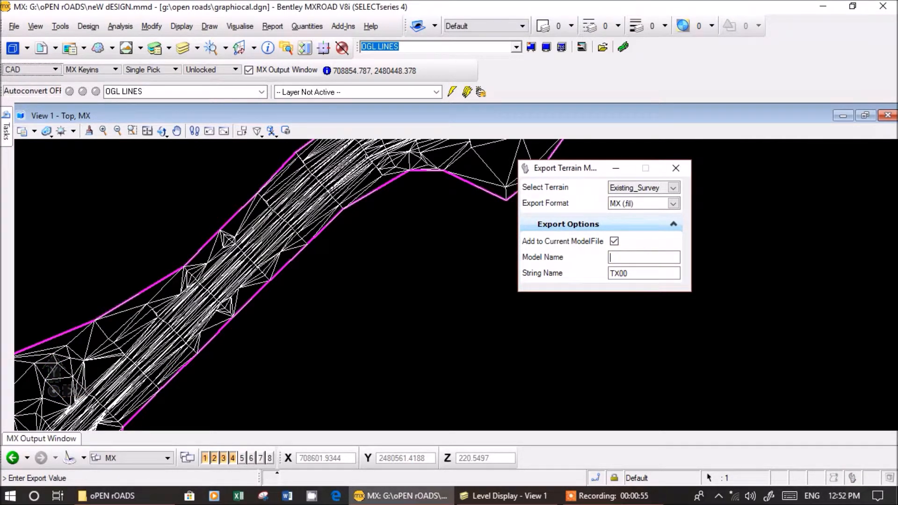
type("DTM")
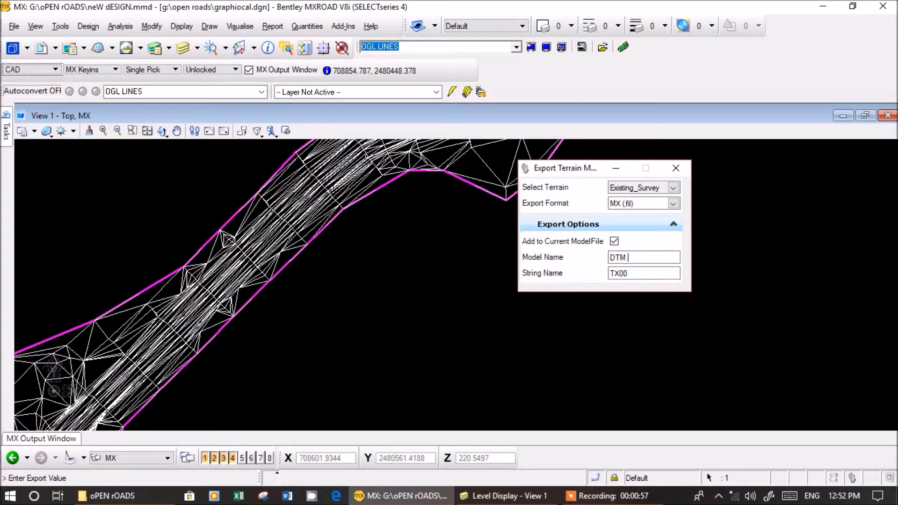
type("P5")
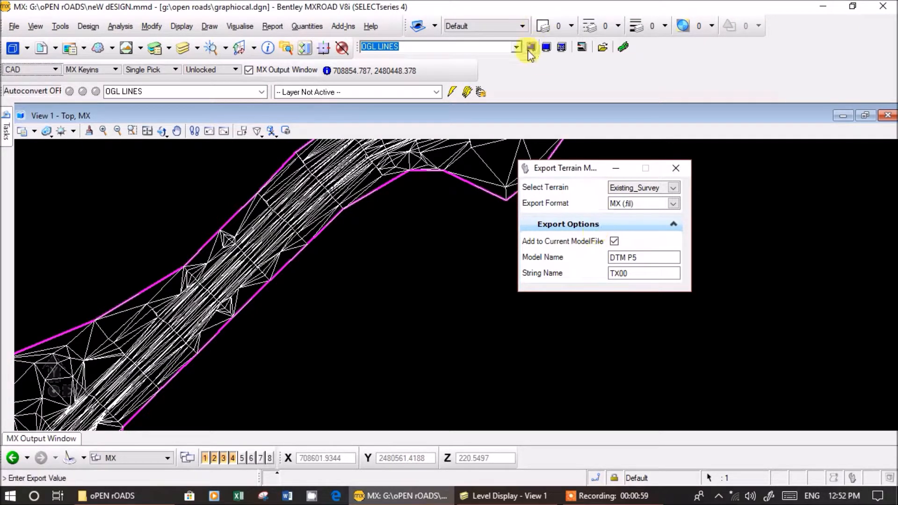
left_click(514, 47)
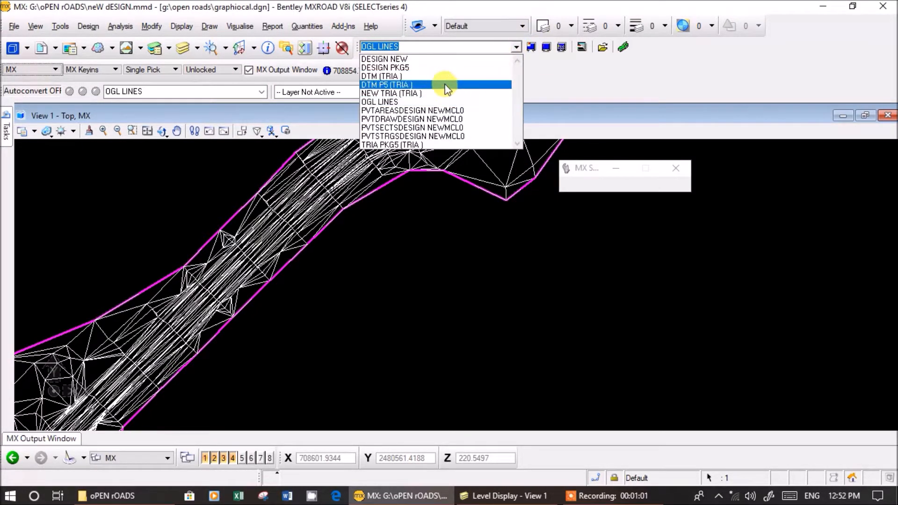
left_click(379, 101)
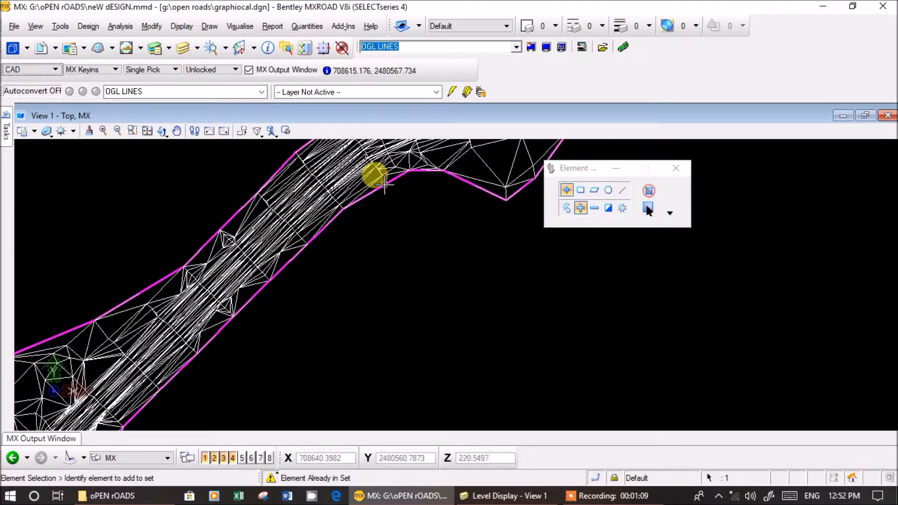
mouse_move(562, 215)
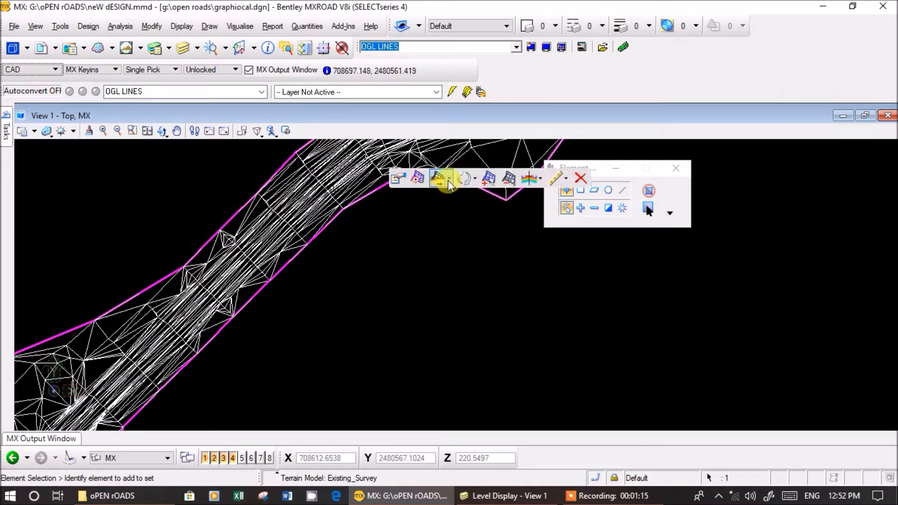
Export the terrain in MX format as model DTM P5 and accept the export
left_click(448, 177)
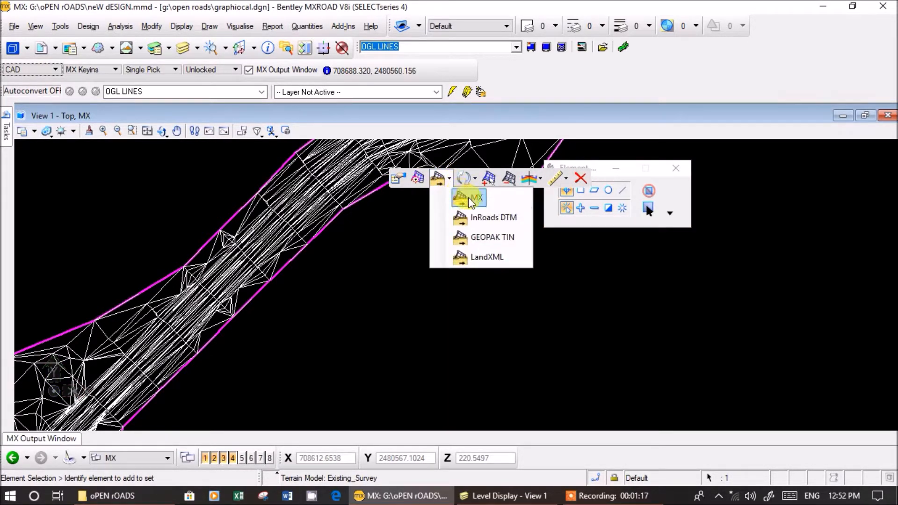
left_click(478, 198)
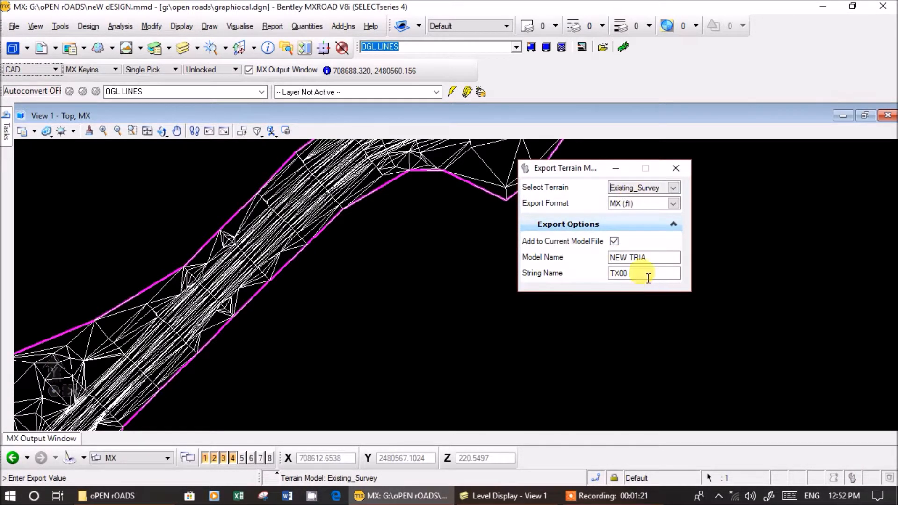
triple_click(644, 258)
type("DTM P5")
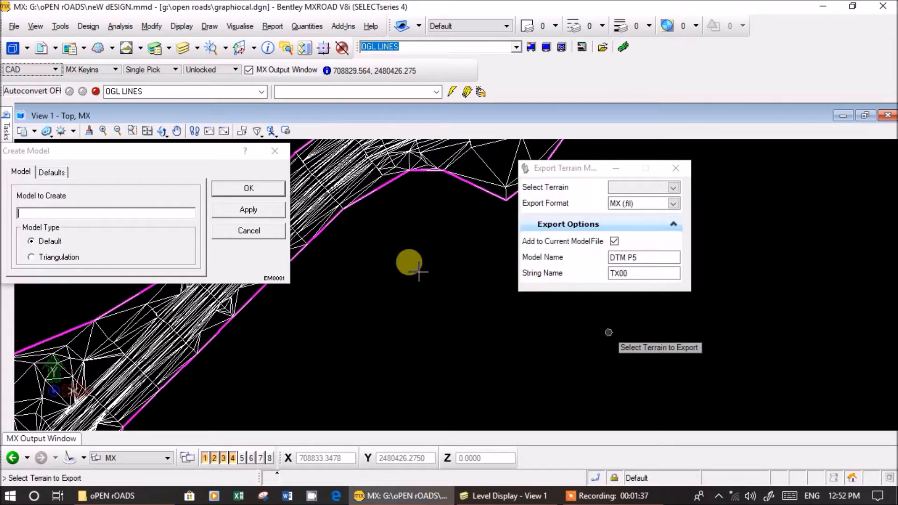
left_click(248, 230)
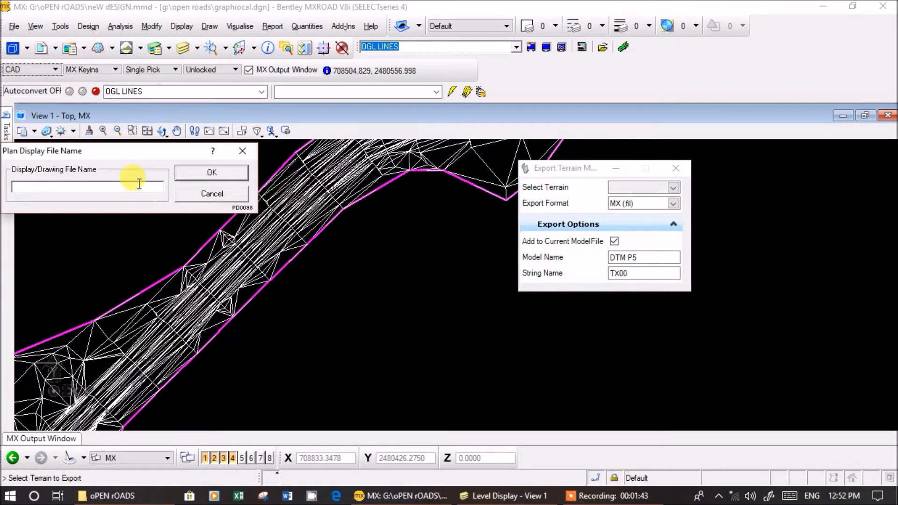
Create and open a new plan display file named grphical 2
type("G")
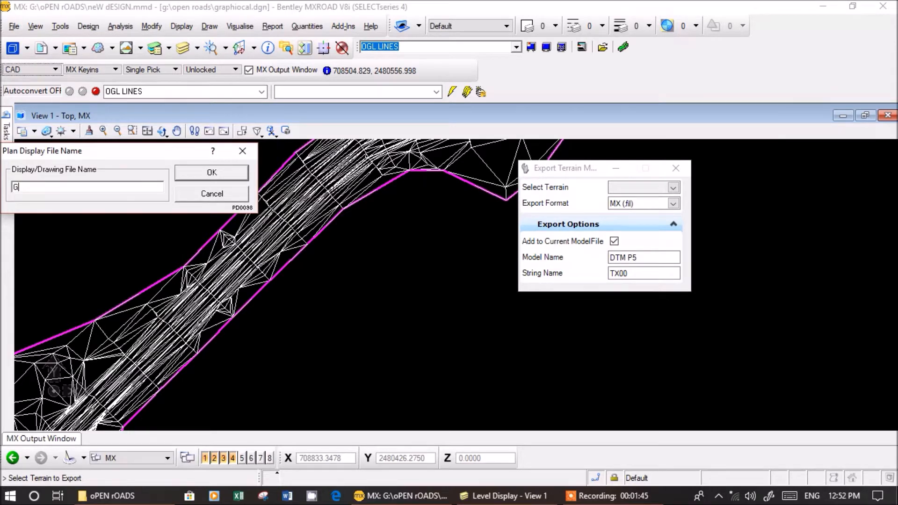
type("RPHIC")
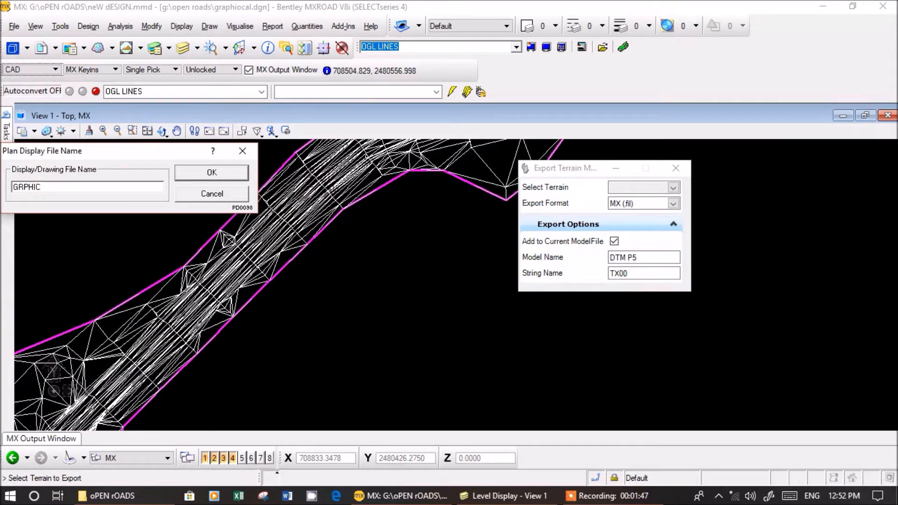
key("Backspace")
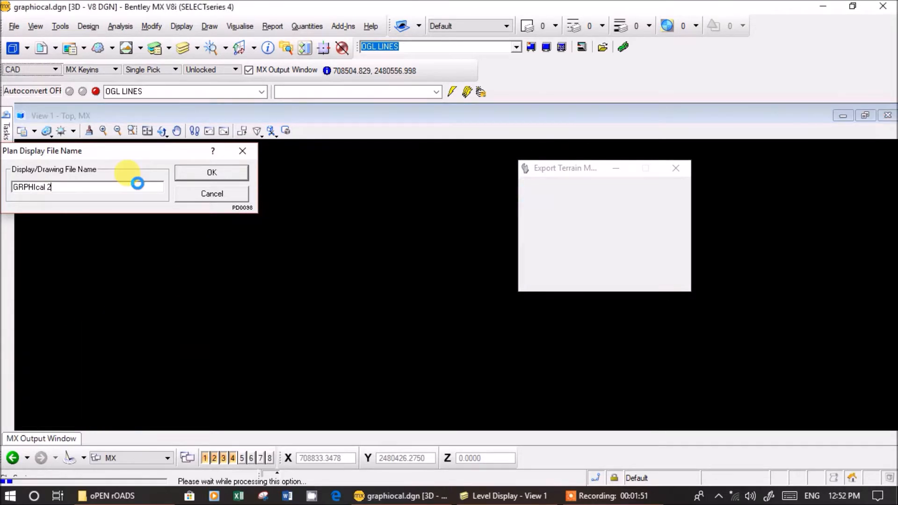
left_click(211, 172)
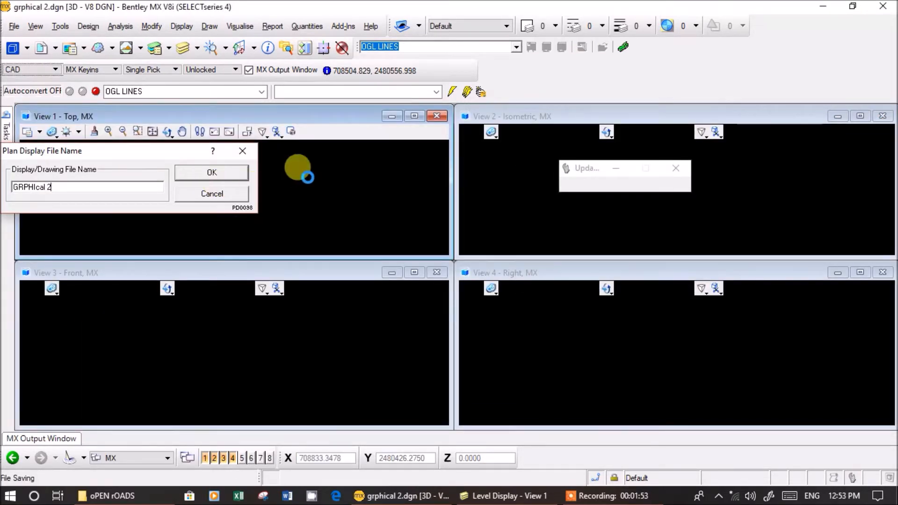
left_click(211, 172)
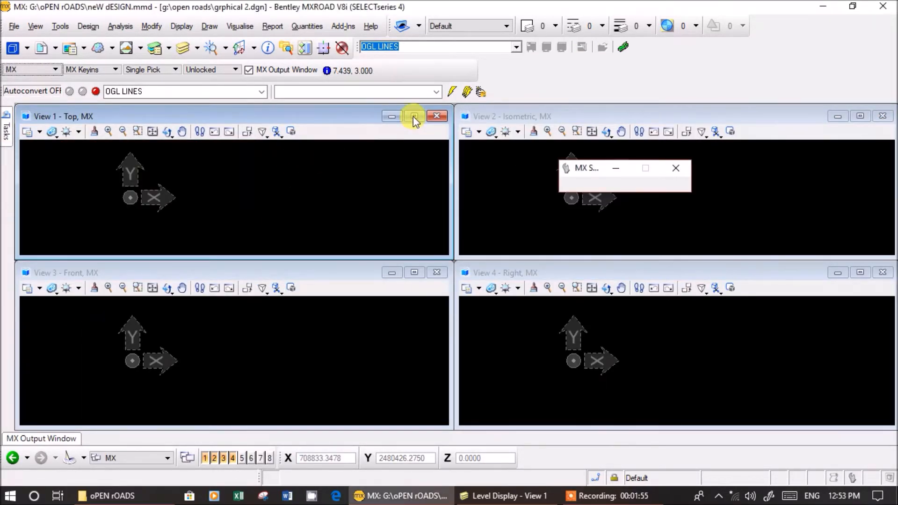
Maximize View 1 and display the DTM P5 (TRIA) model in the drawing
left_click(413, 116)
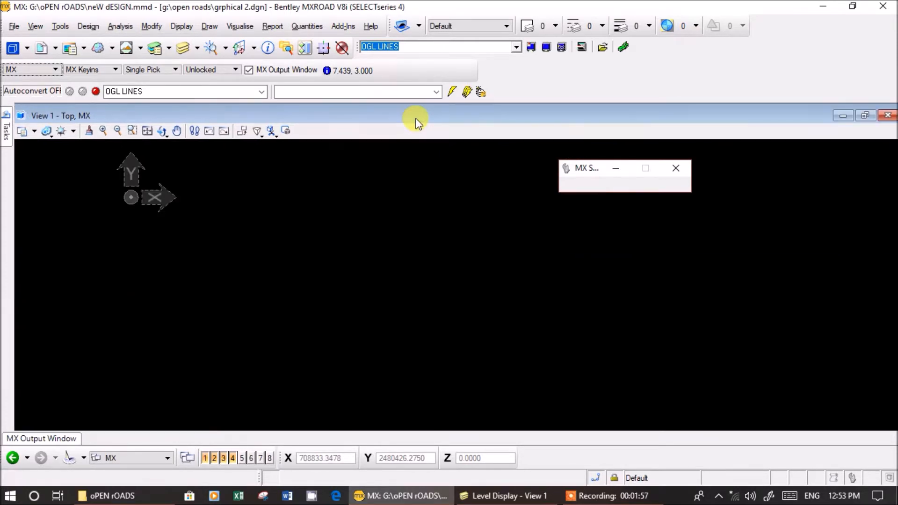
left_click(514, 47)
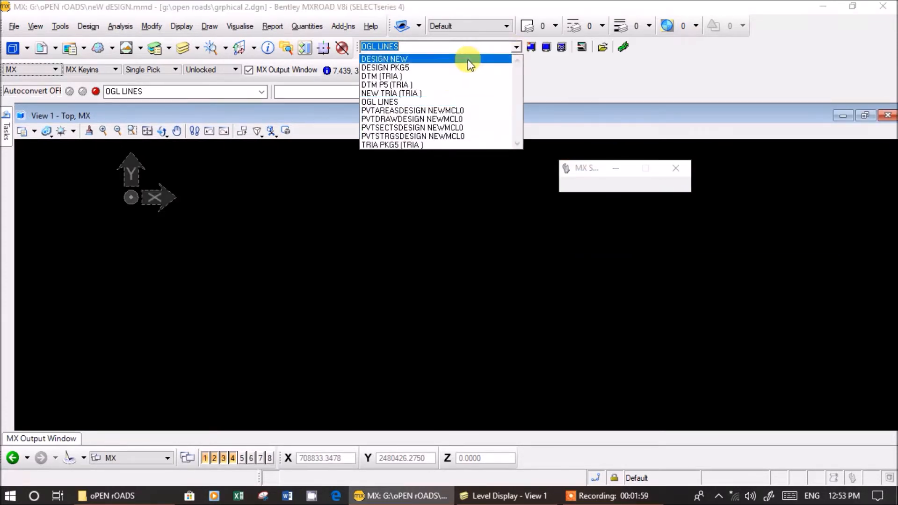
left_click(387, 84)
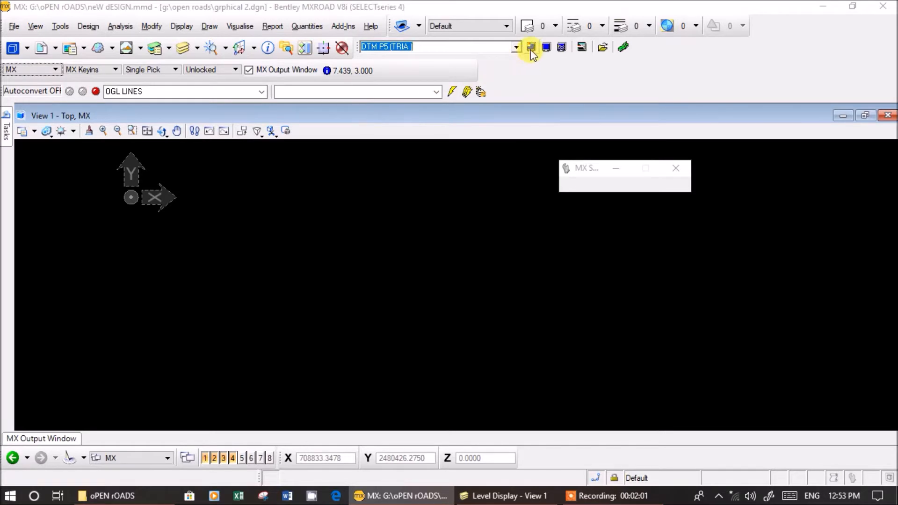
left_click(530, 47)
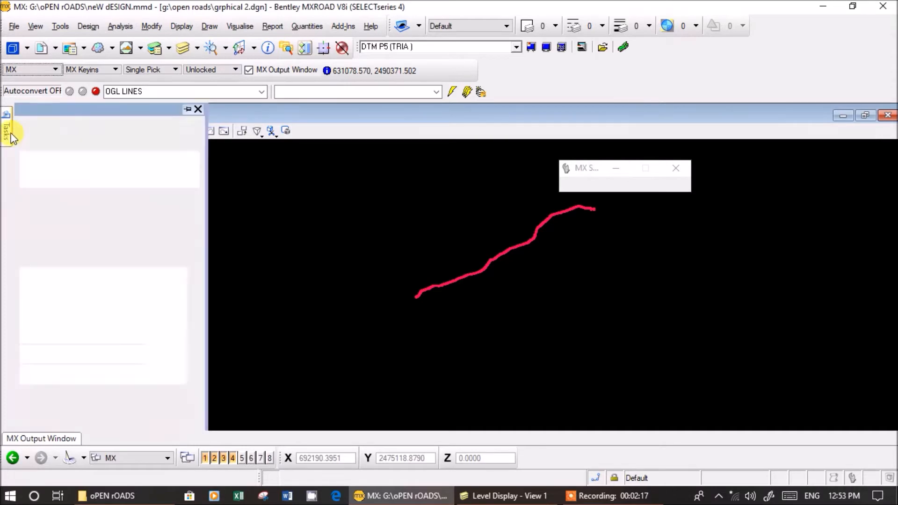
left_click(7, 126)
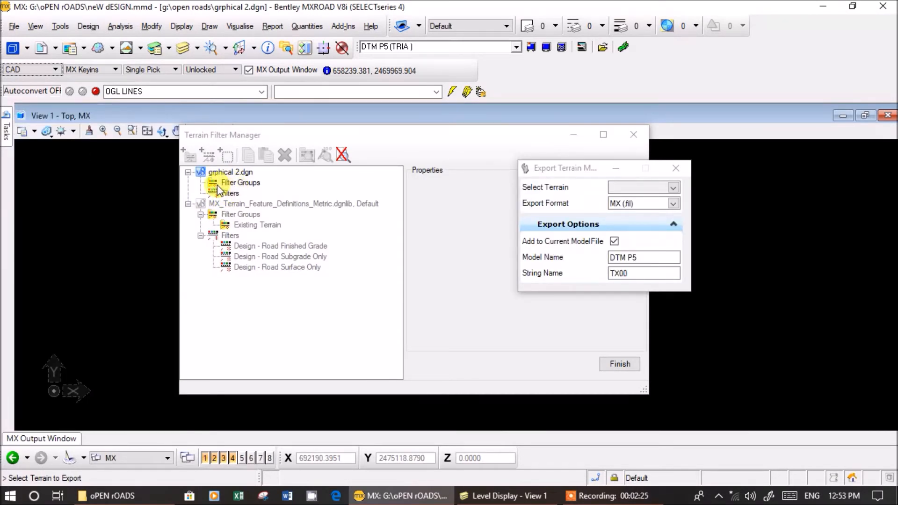
Open the Terrain Model tools and the terrain filter manager for grphical 2.dgn
left_click(6, 124)
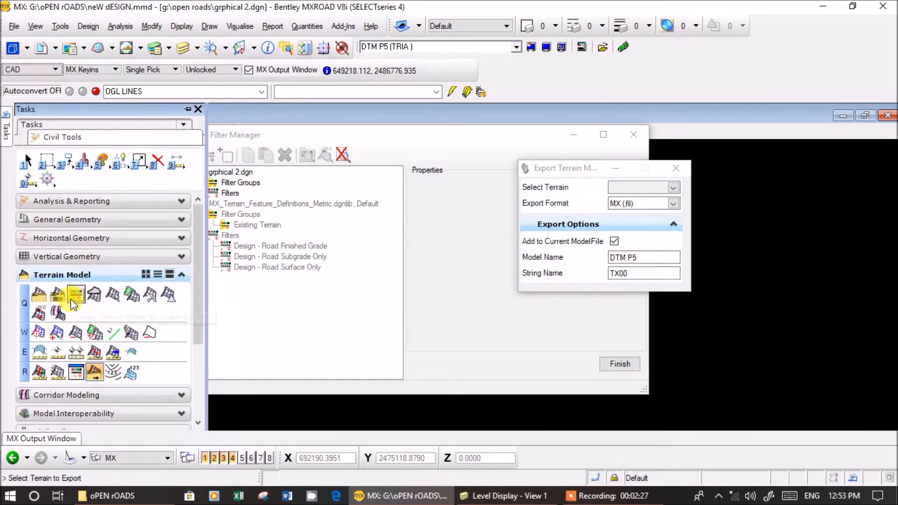
mouse_move(101, 274)
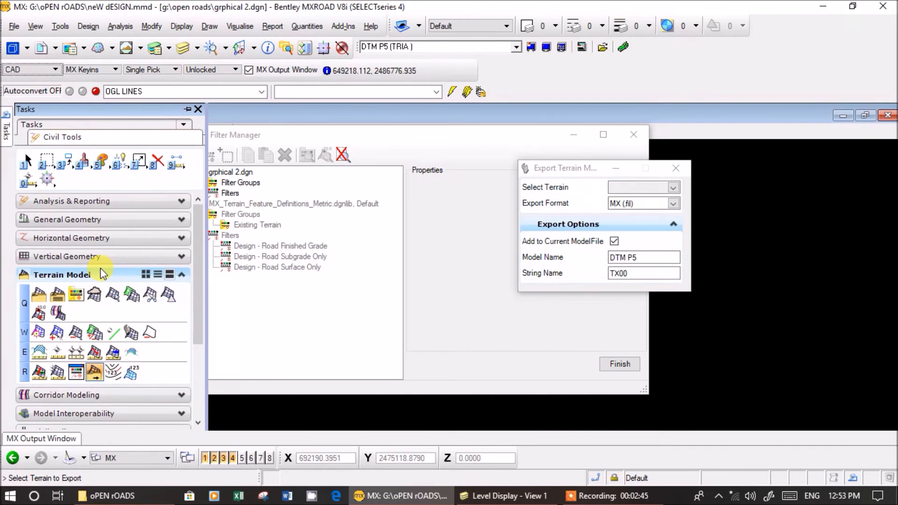
left_click(599, 496)
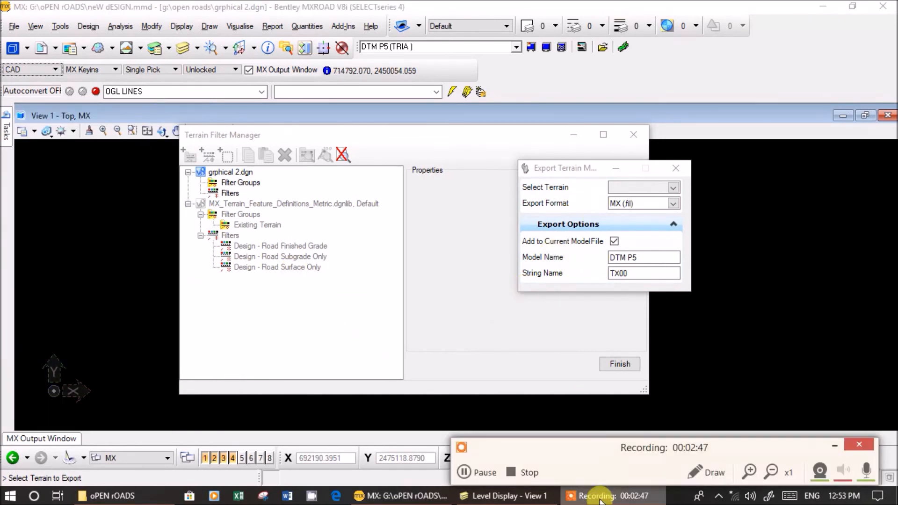